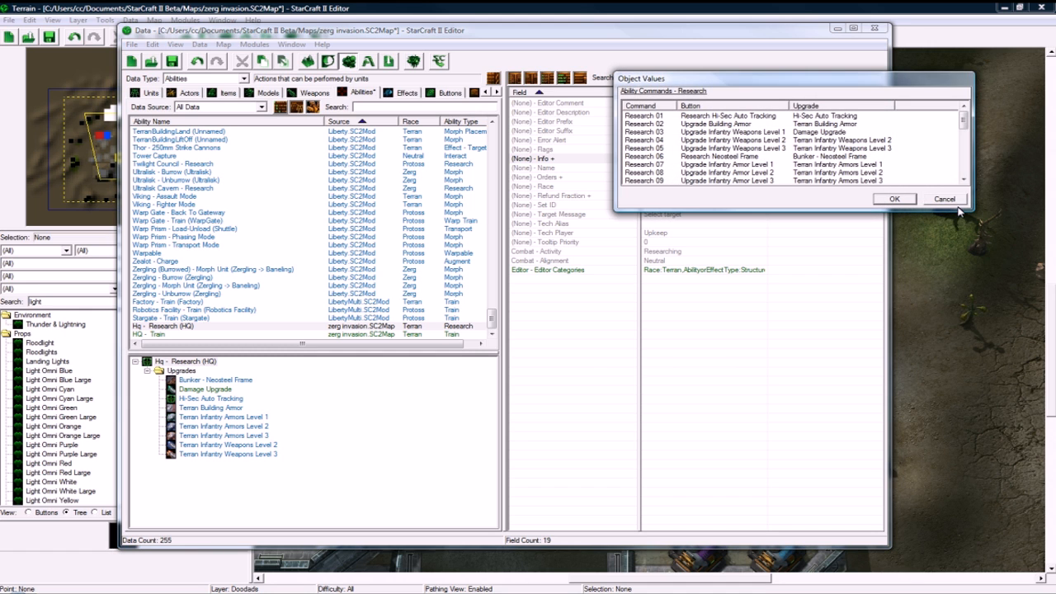
Step: Close the HQ research command list and scroll to the upgrade entries in Buttons data
click(894, 199)
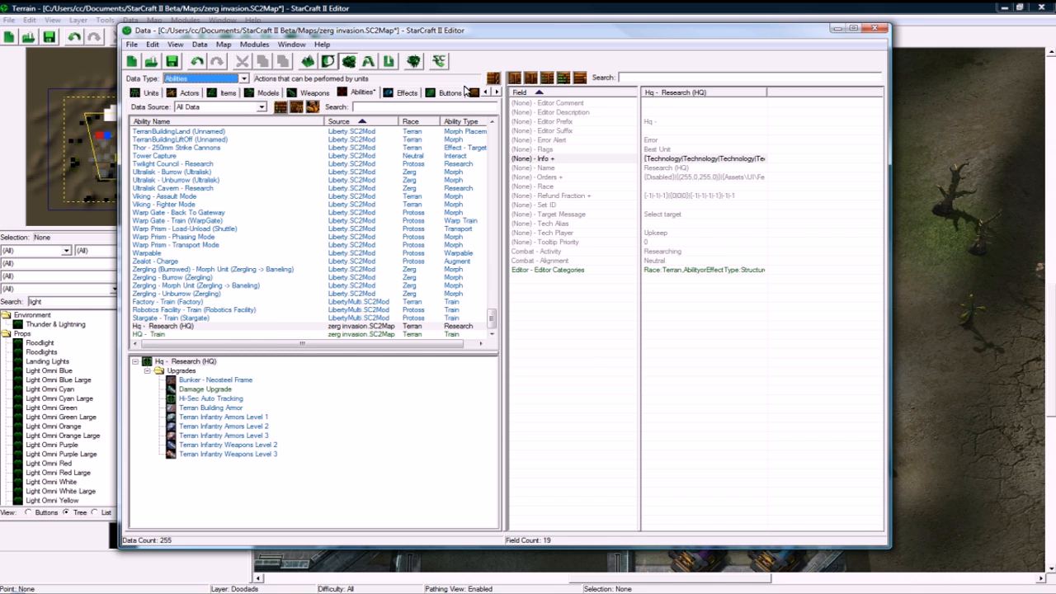
click(450, 91)
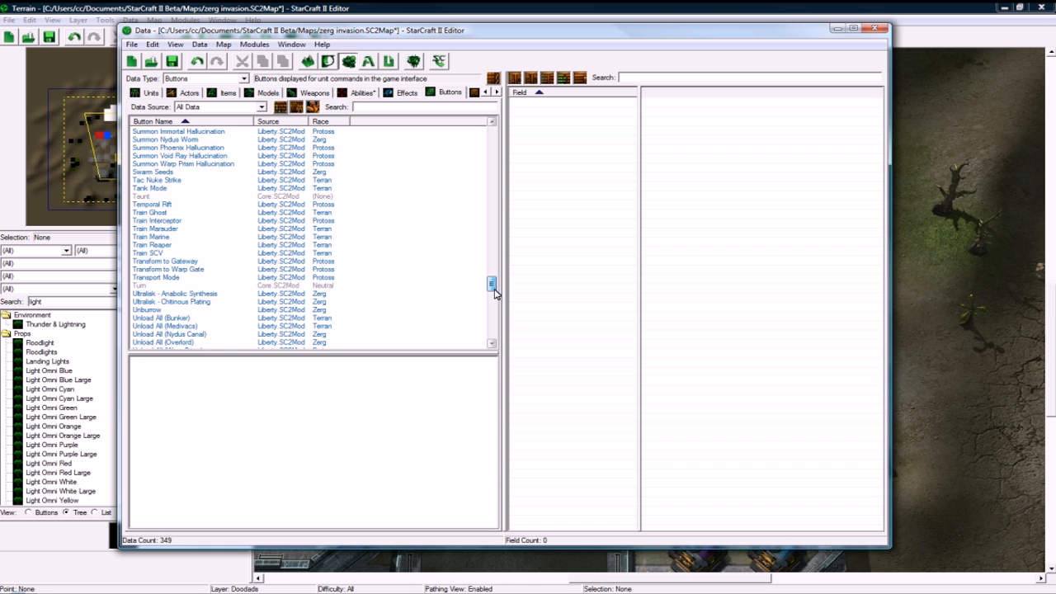
scroll(down, 3)
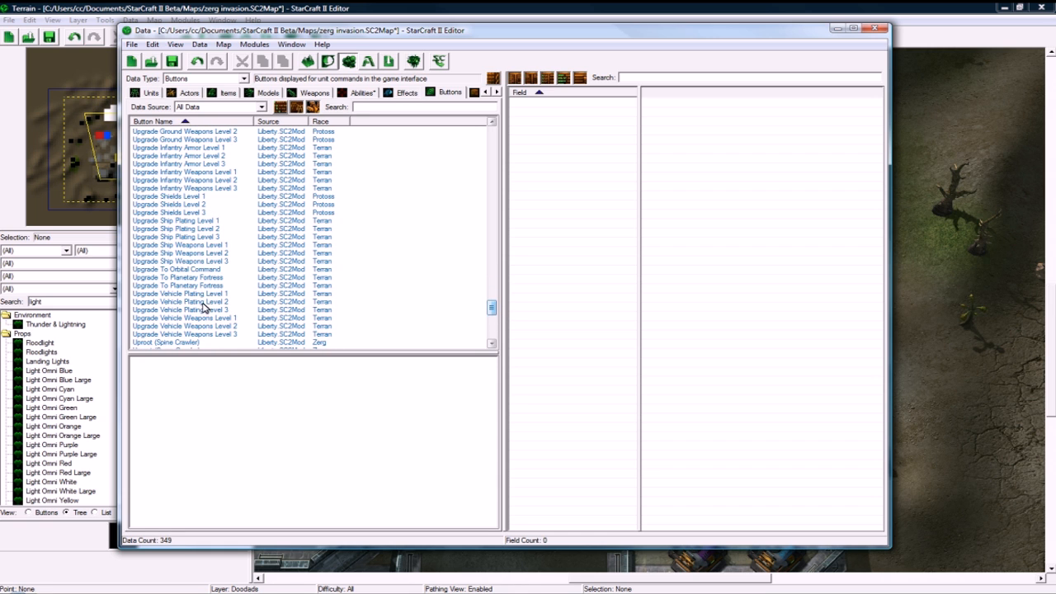
Step: Duplicate the Upgrade Infantry Weapons Level 1 button and name the copy Upgrade Human Damage
right_click(177, 171)
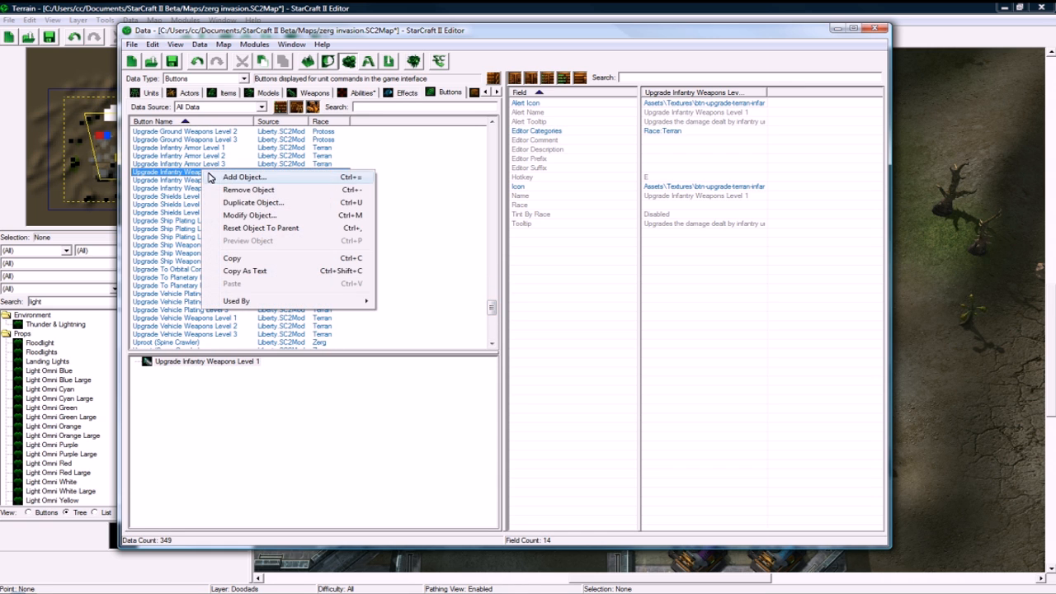
click(252, 202)
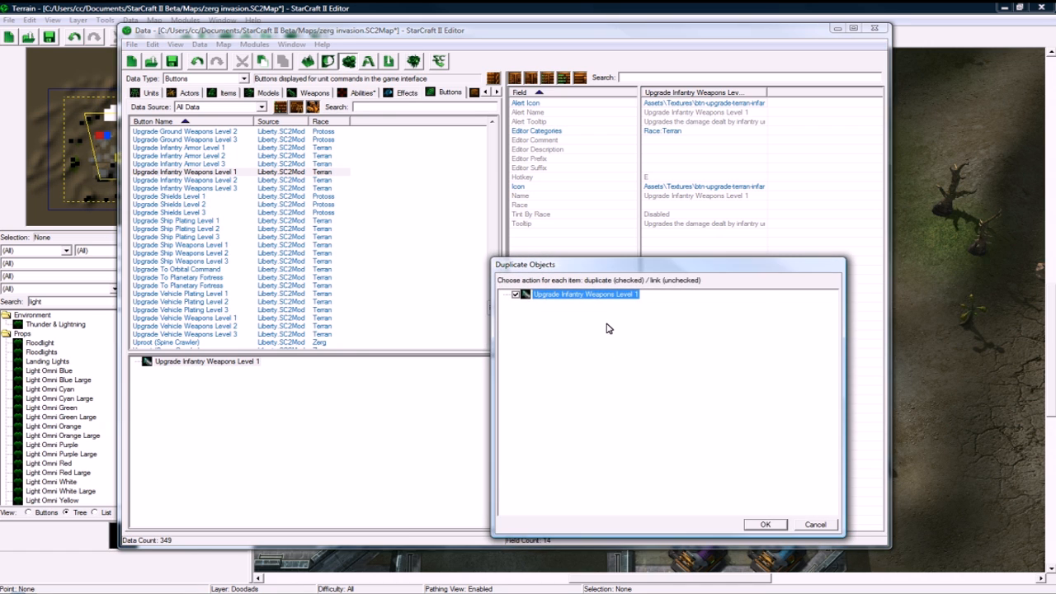
click(764, 524)
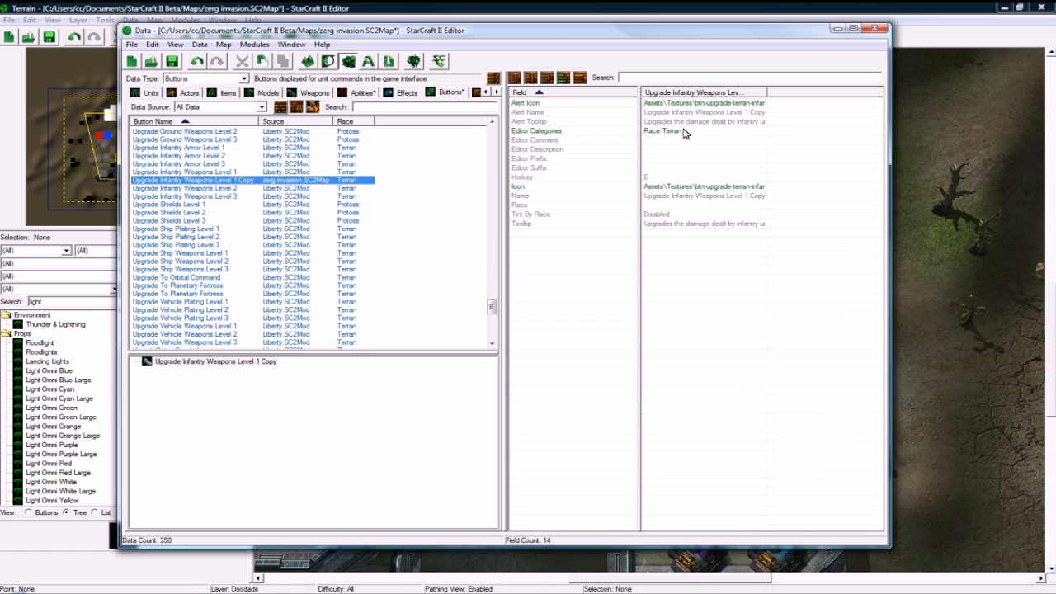
double_click(699, 195)
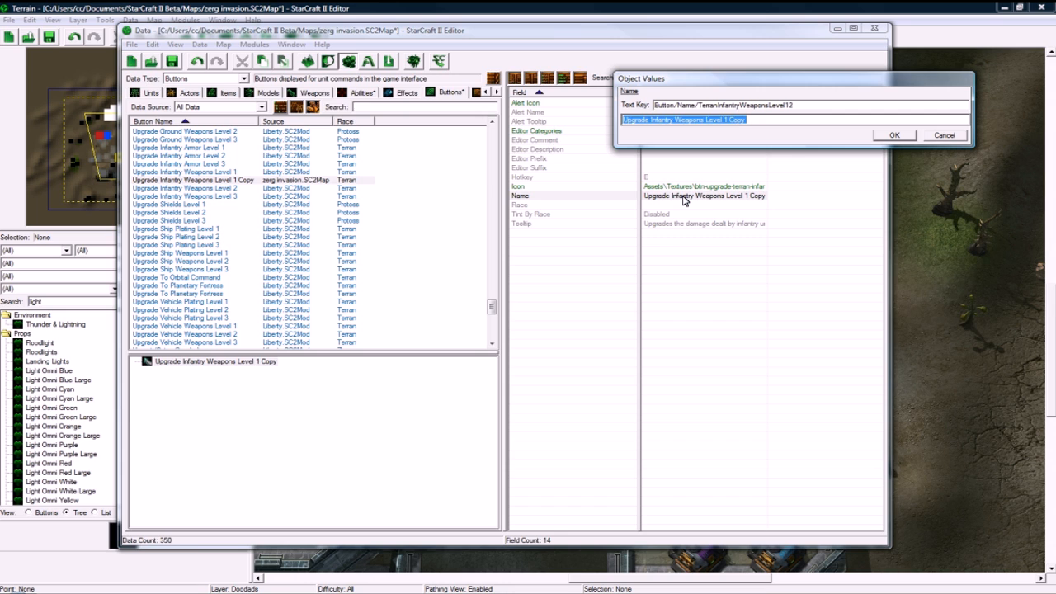
text(Upgrade H)
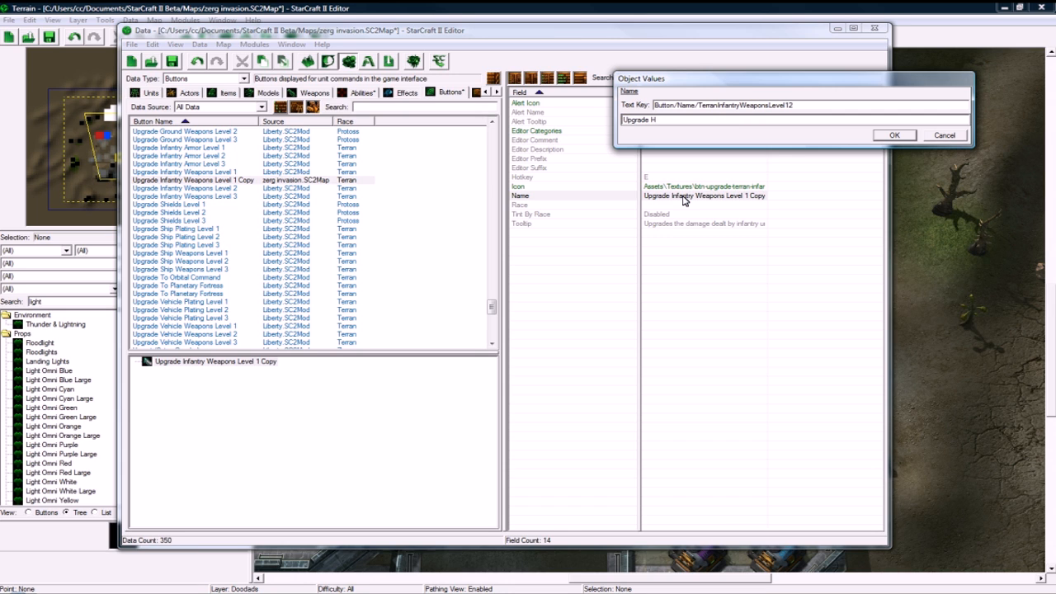
click(894, 135)
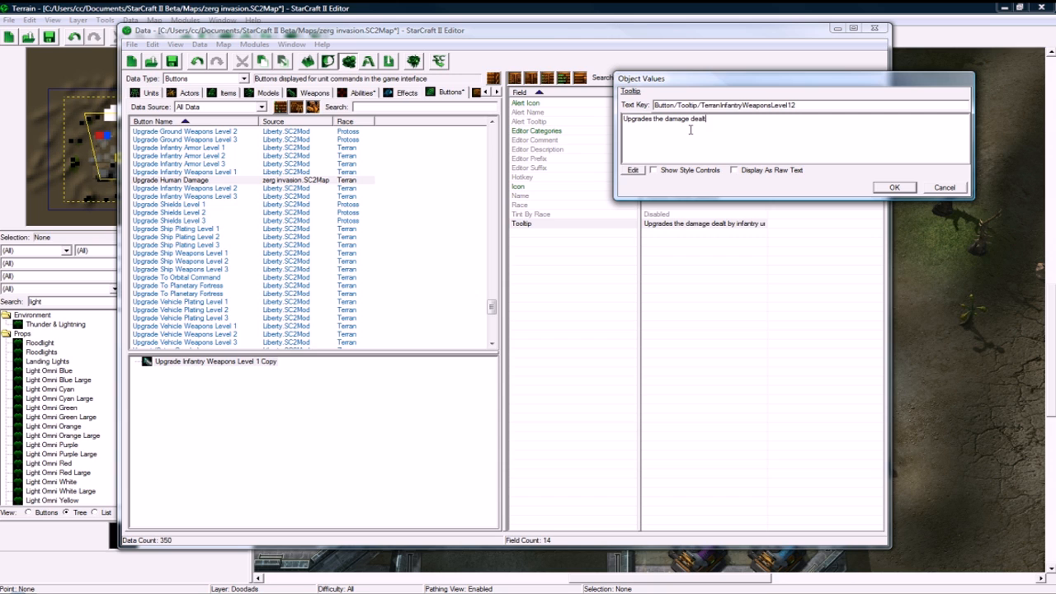
Step: Change the copy's tooltip to end with 'by your units'
text(by your units)
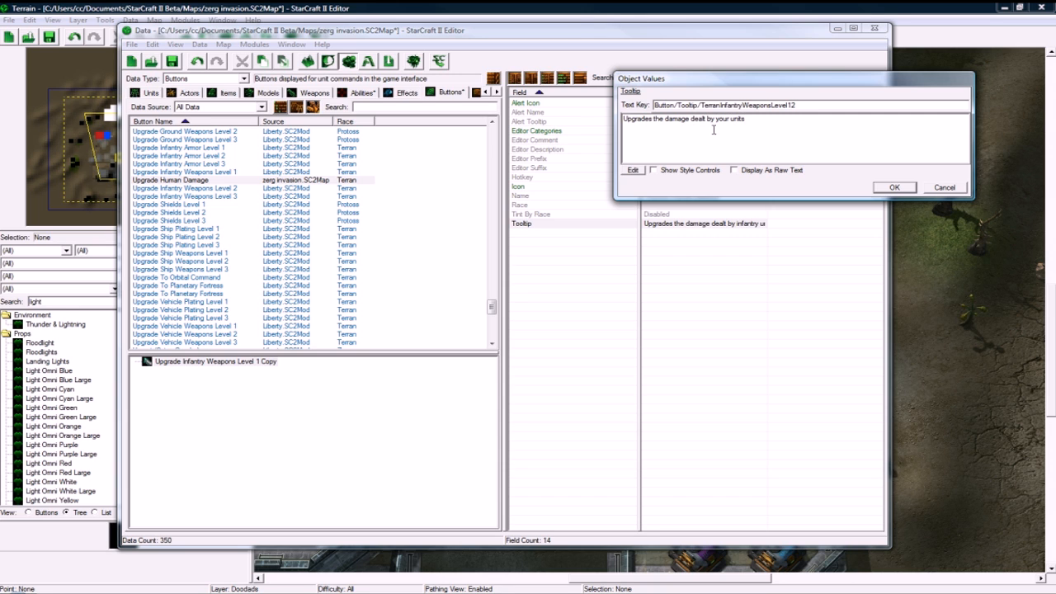
click(895, 188)
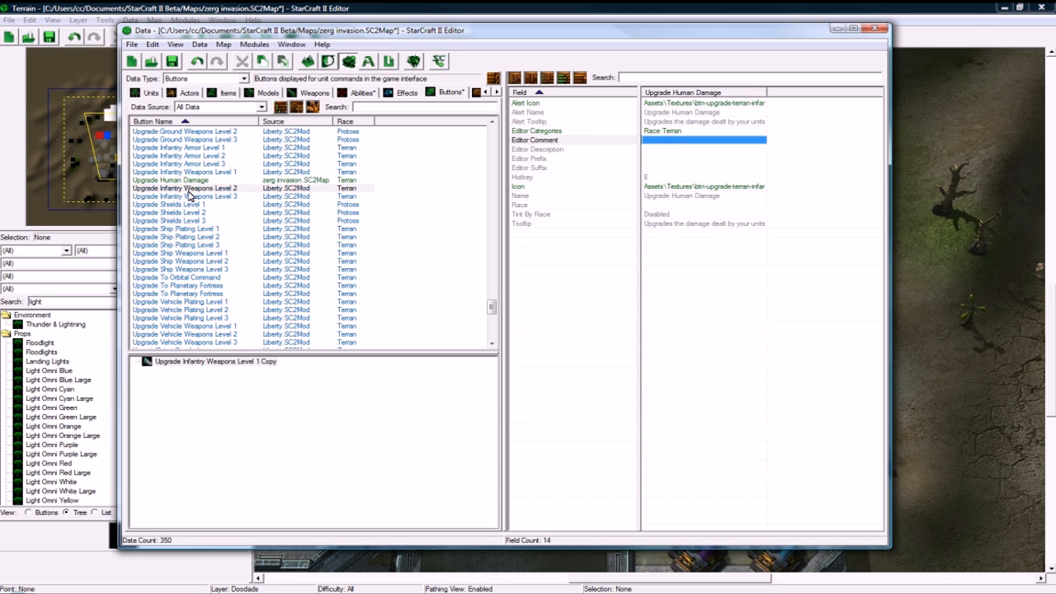
click(170, 180)
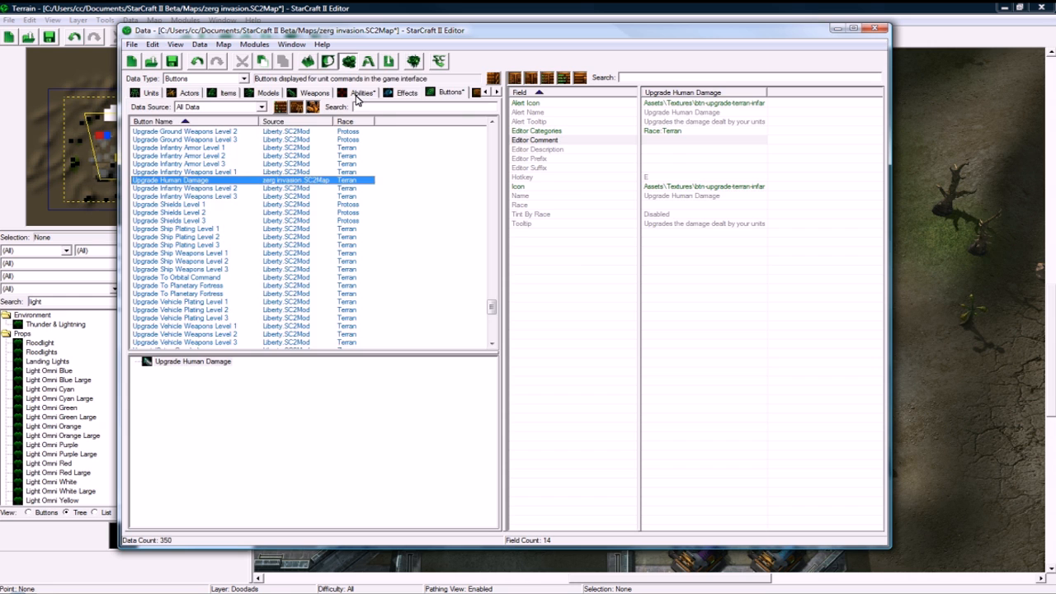
Step: Set the Hq - Research (HQ) Research 03 default button to Upgrade Human Damage
click(362, 93)
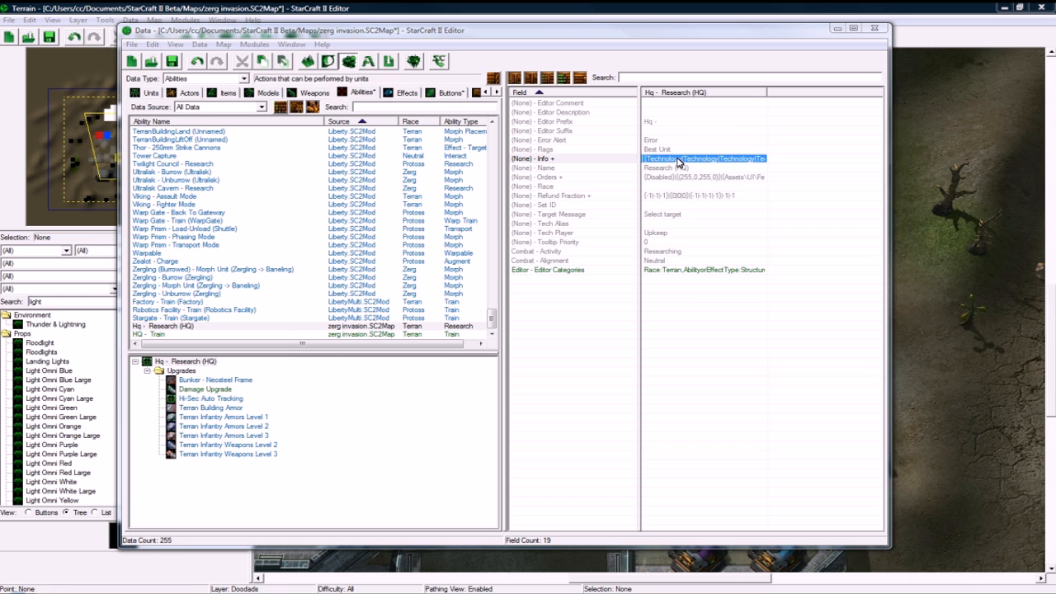
click(692, 159)
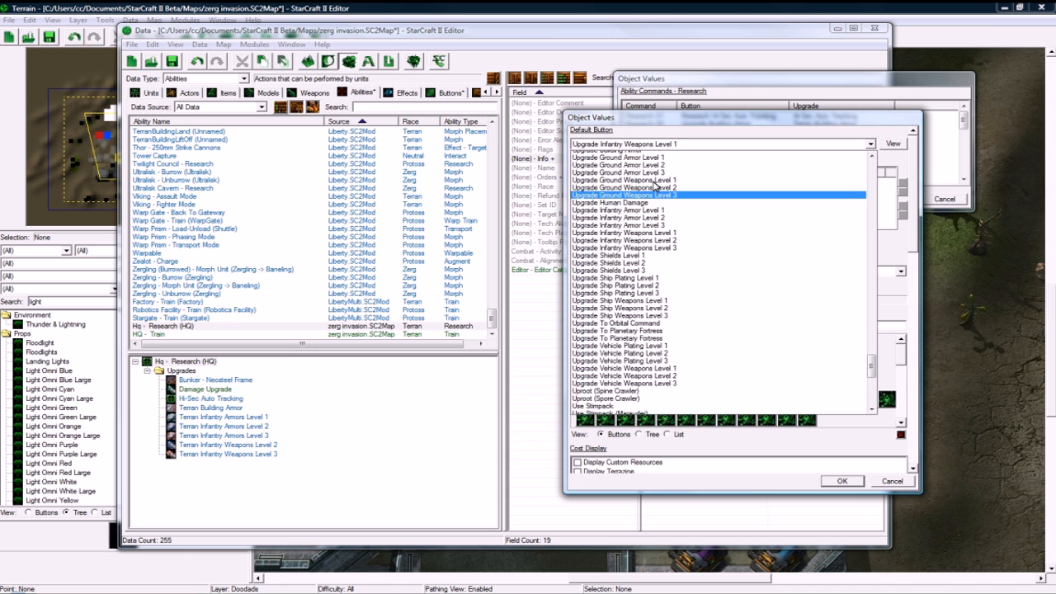
click(614, 202)
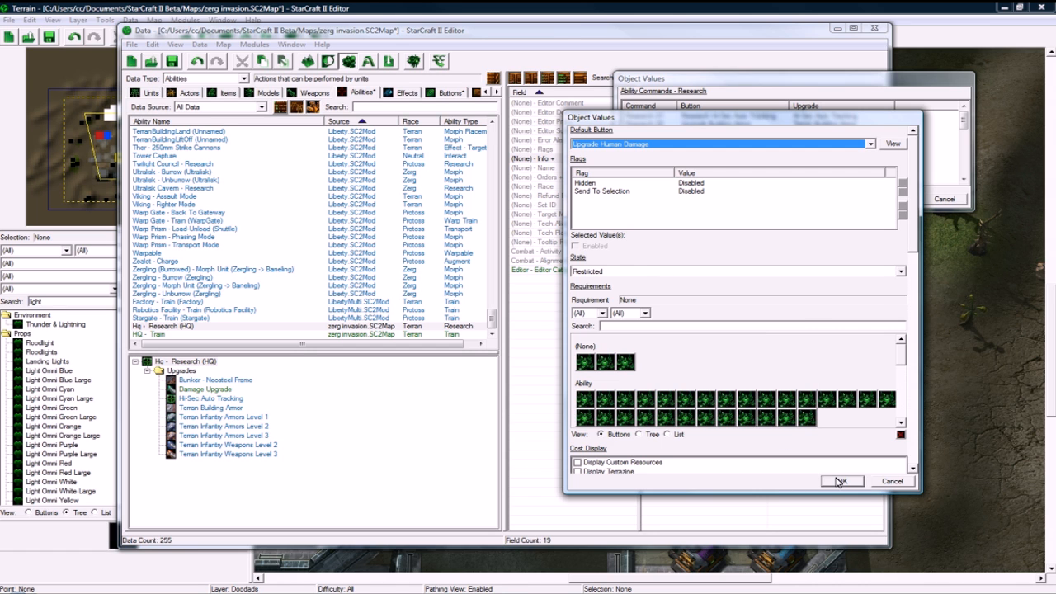
click(842, 481)
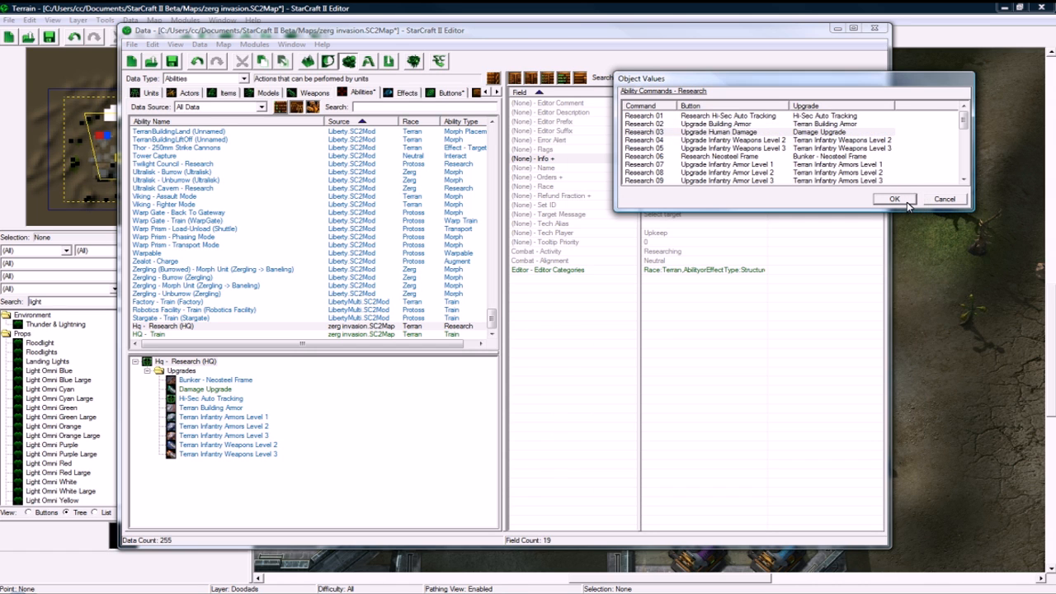
click(894, 198)
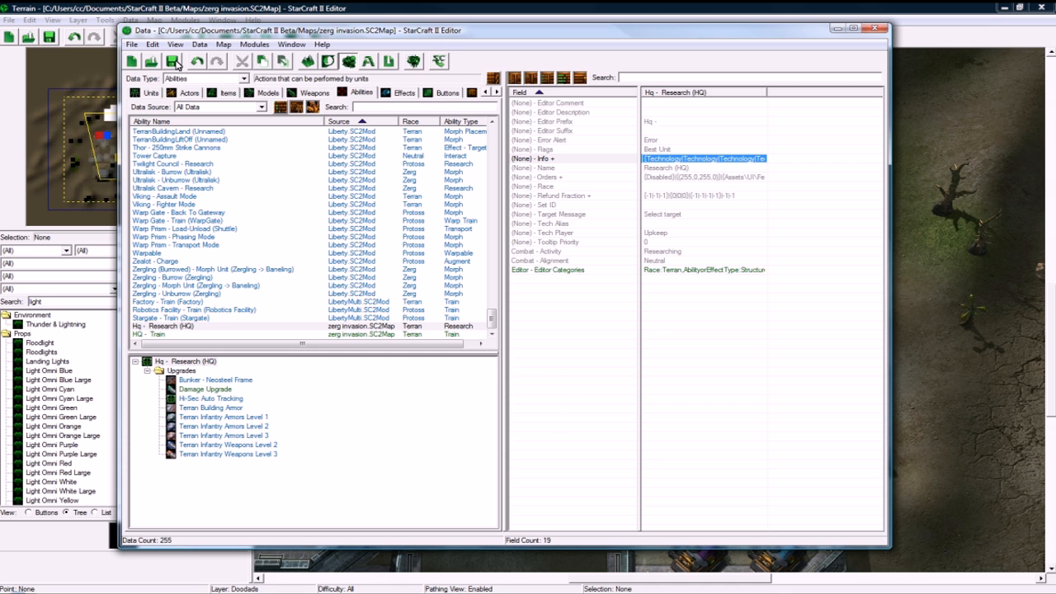
Step: Select Damage Upgrade in the research tree to view its max level of 10
click(204, 388)
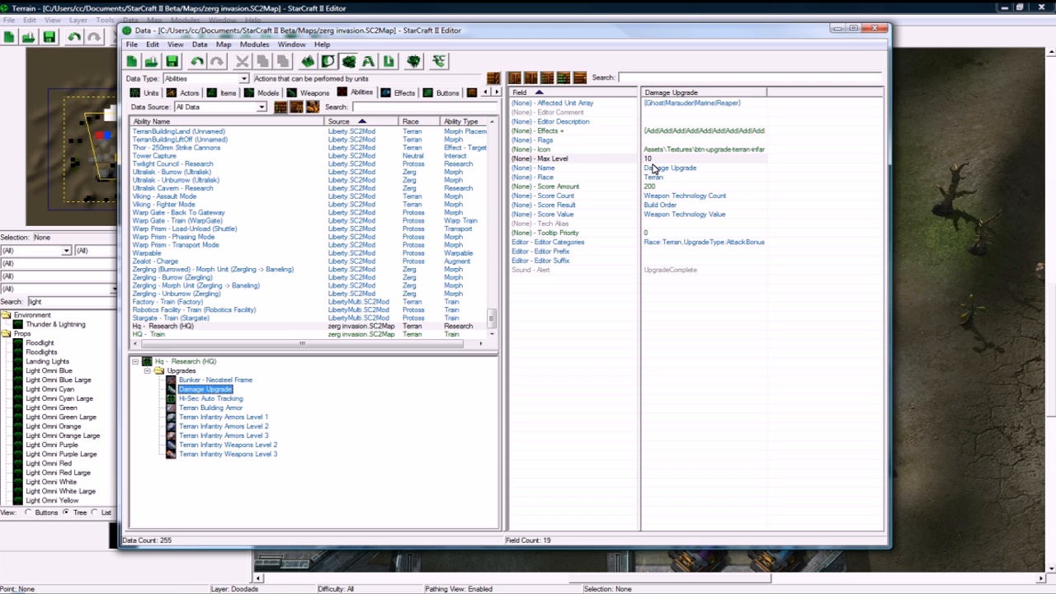
click(180, 371)
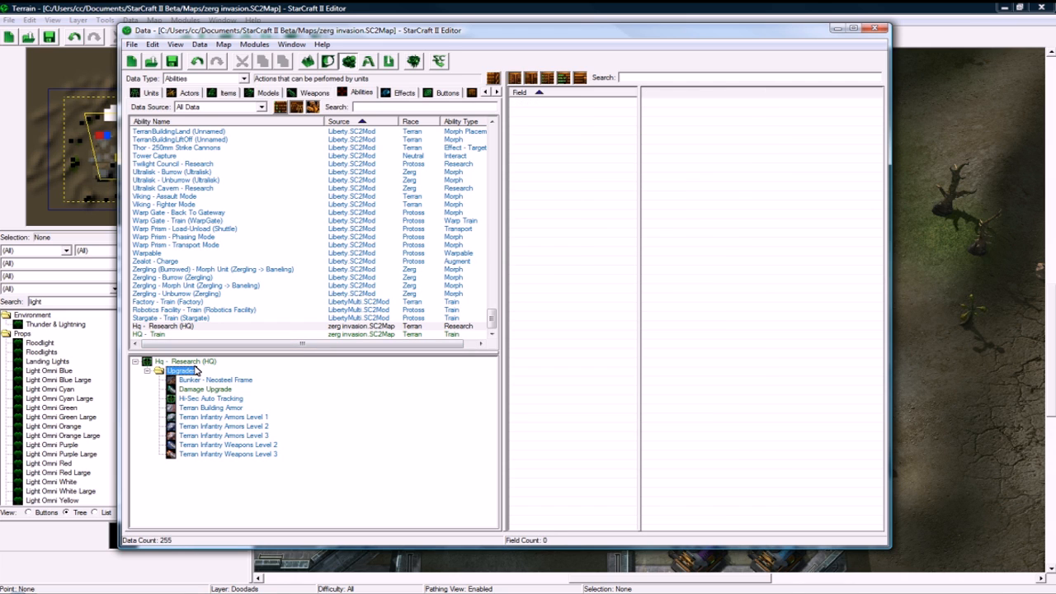
click(205, 389)
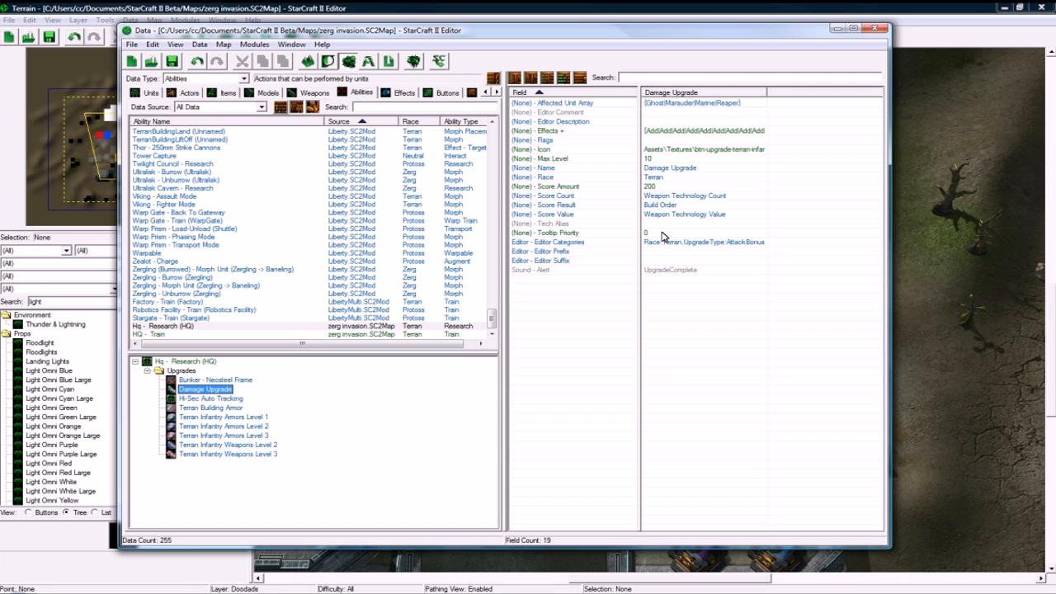
mouse_move(681, 241)
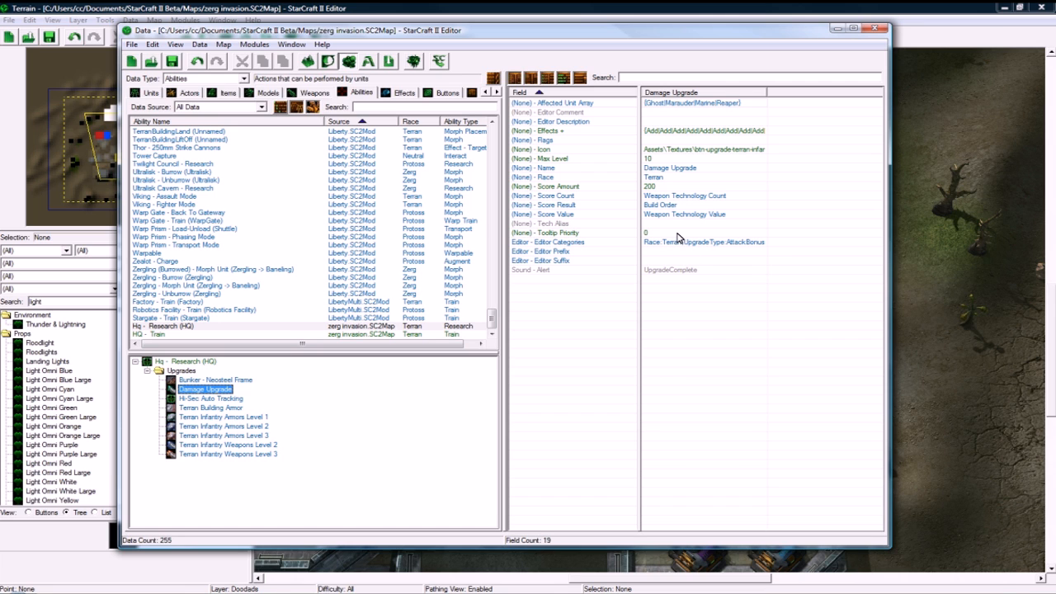
click(240, 79)
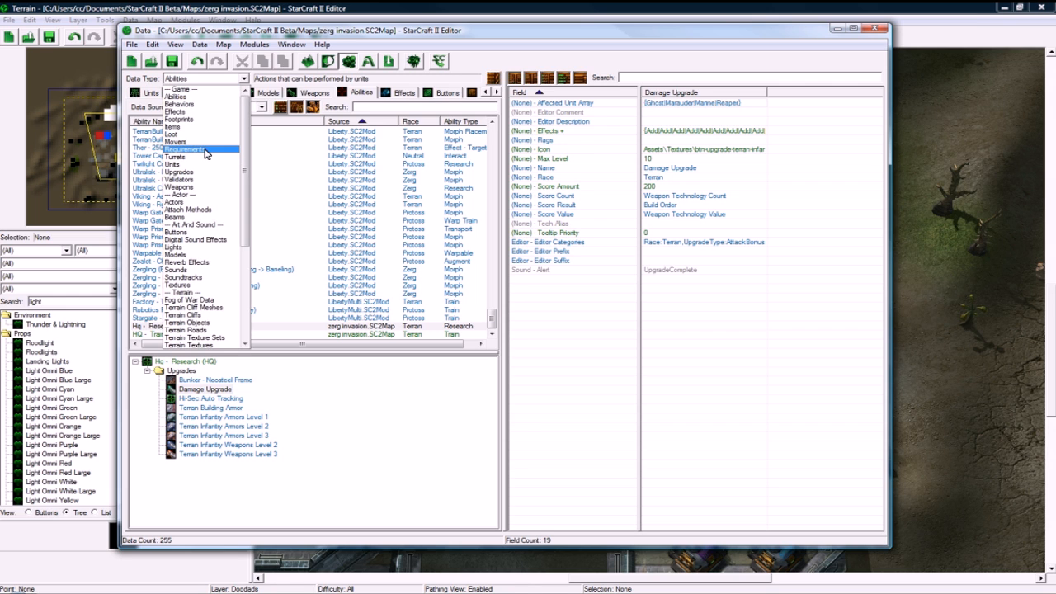
Step: Duplicate the Learn Terran Infantry Weapon1 requirement and rename it Learn Human Damage Upgrade
click(195, 150)
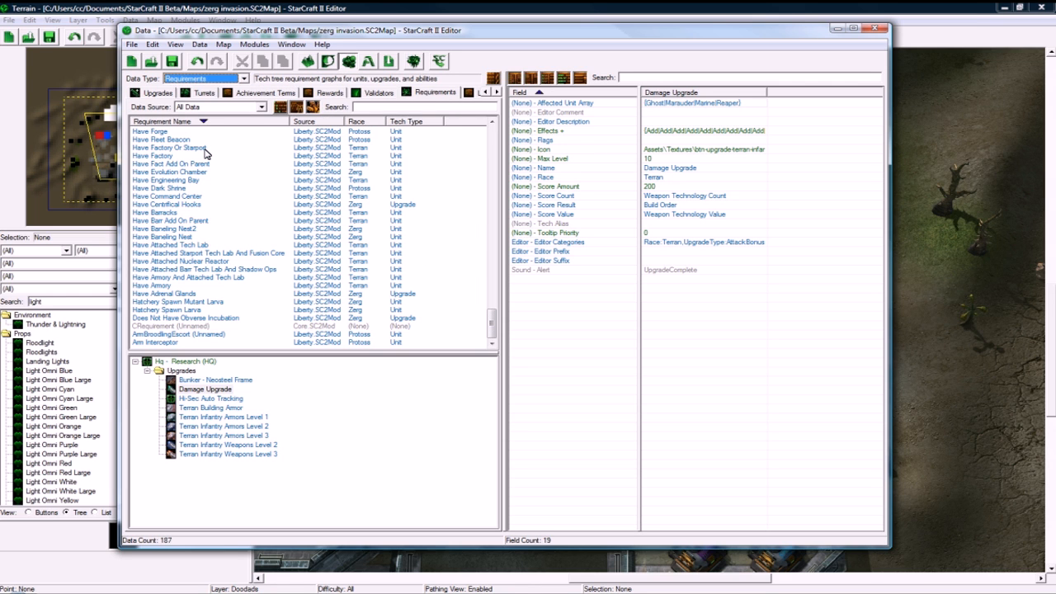
mouse_move(234, 237)
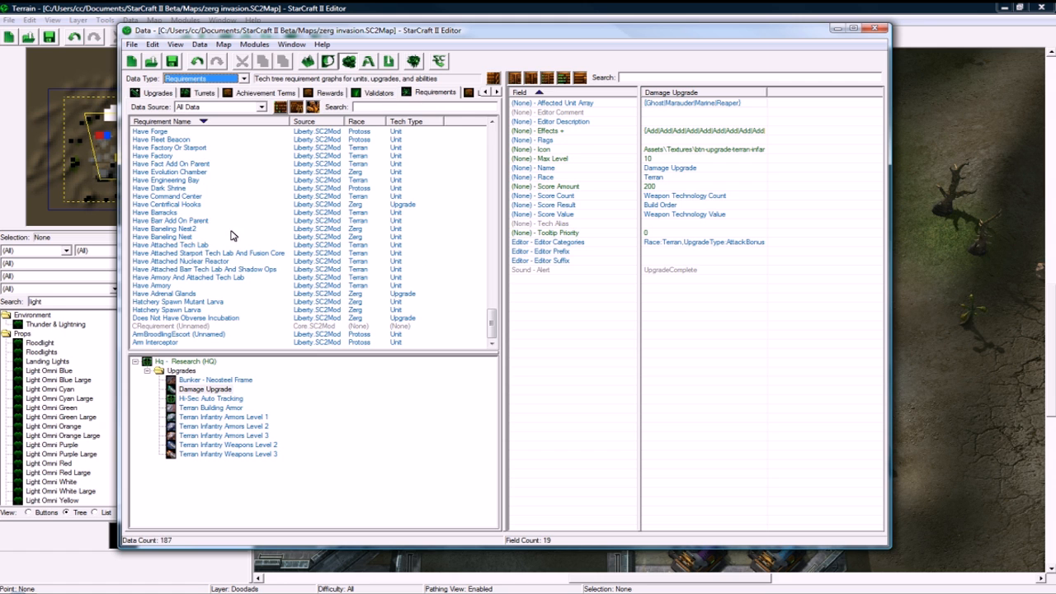
scroll(down, 3)
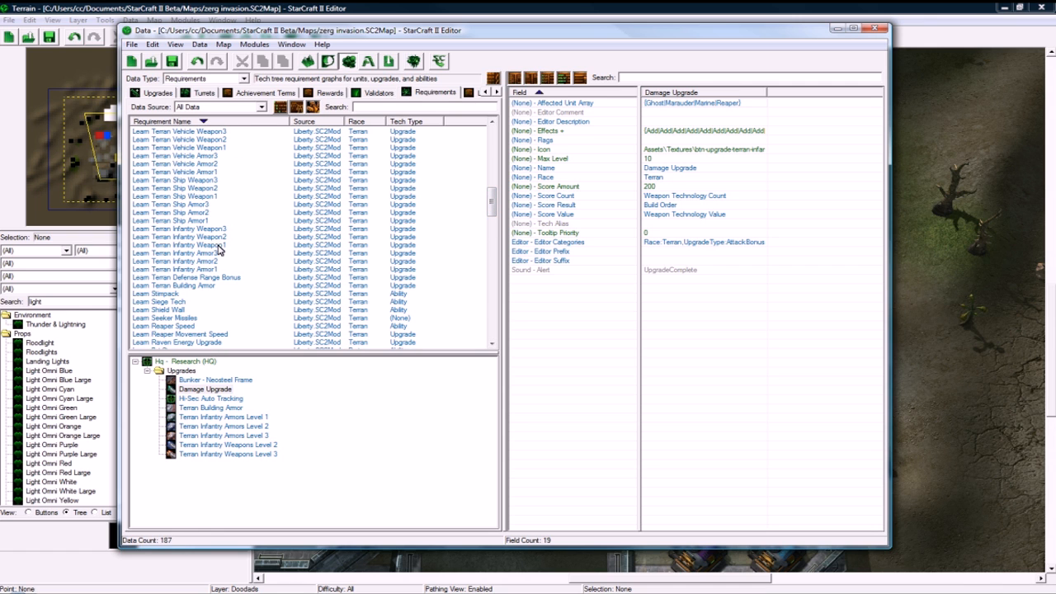
click(190, 245)
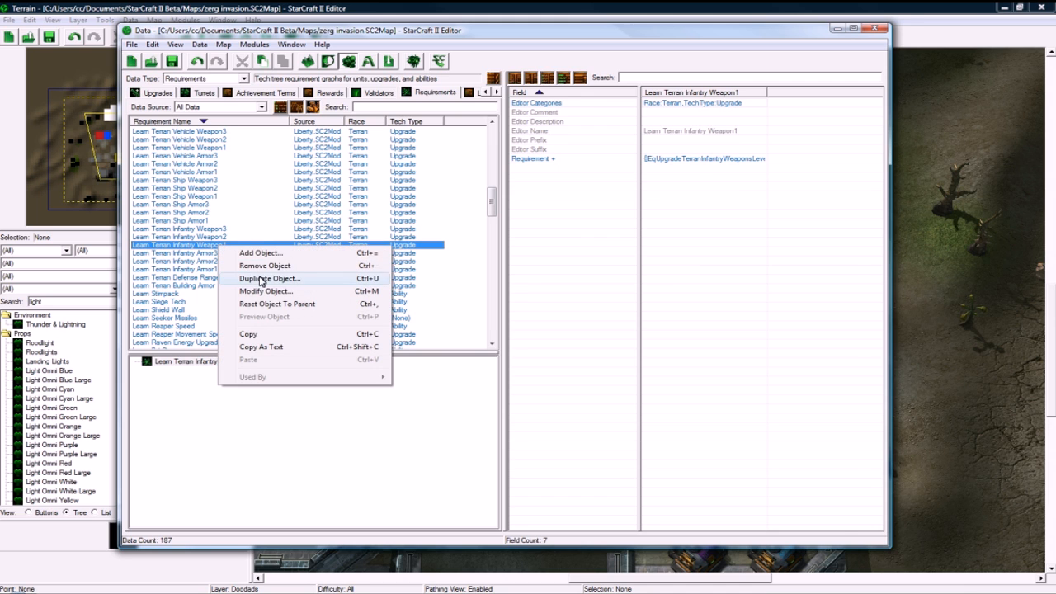
click(266, 278)
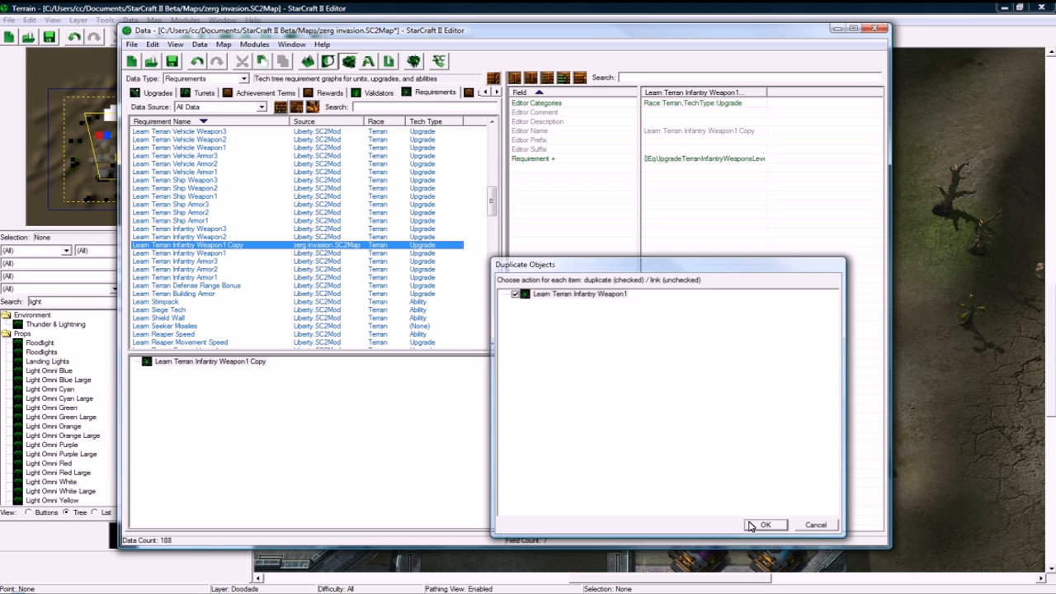
click(765, 524)
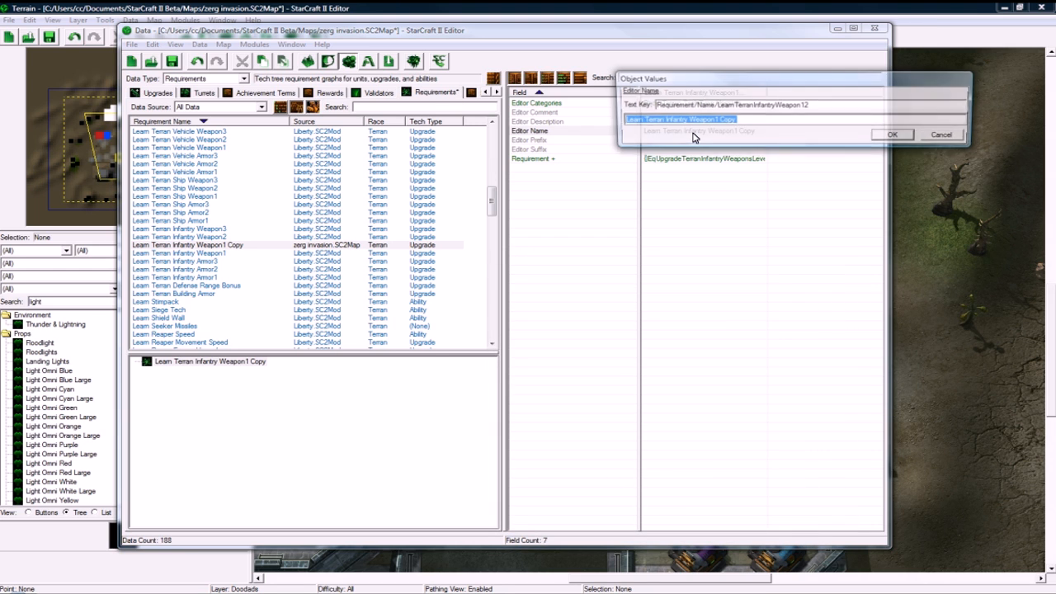
text(Learn Human Damage Upgrade)
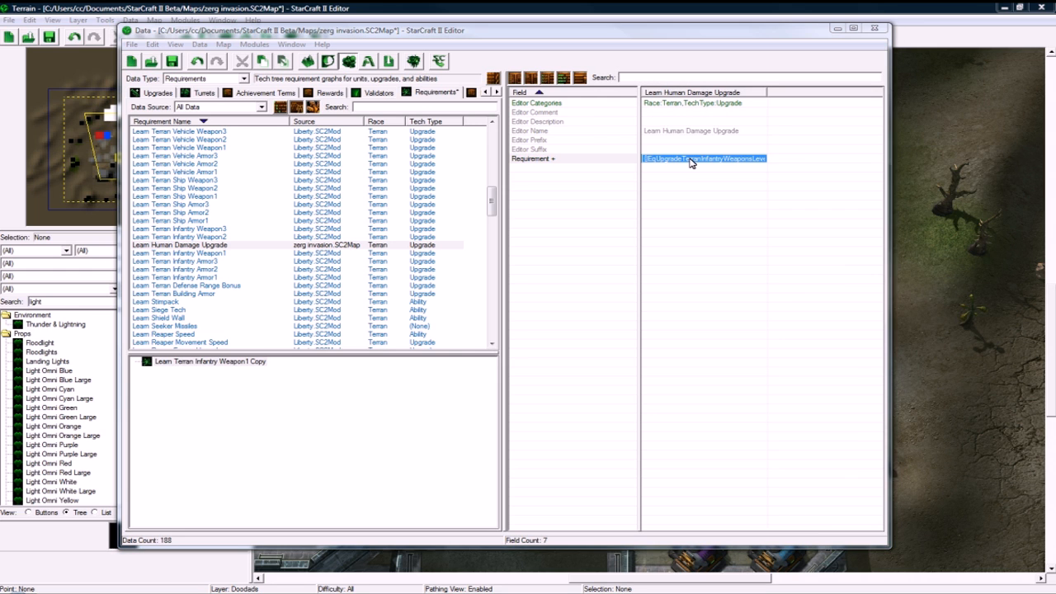
Step: Add a Less Than or Equal To condition under Use with a Count Upgrade child node
double_click(695, 158)
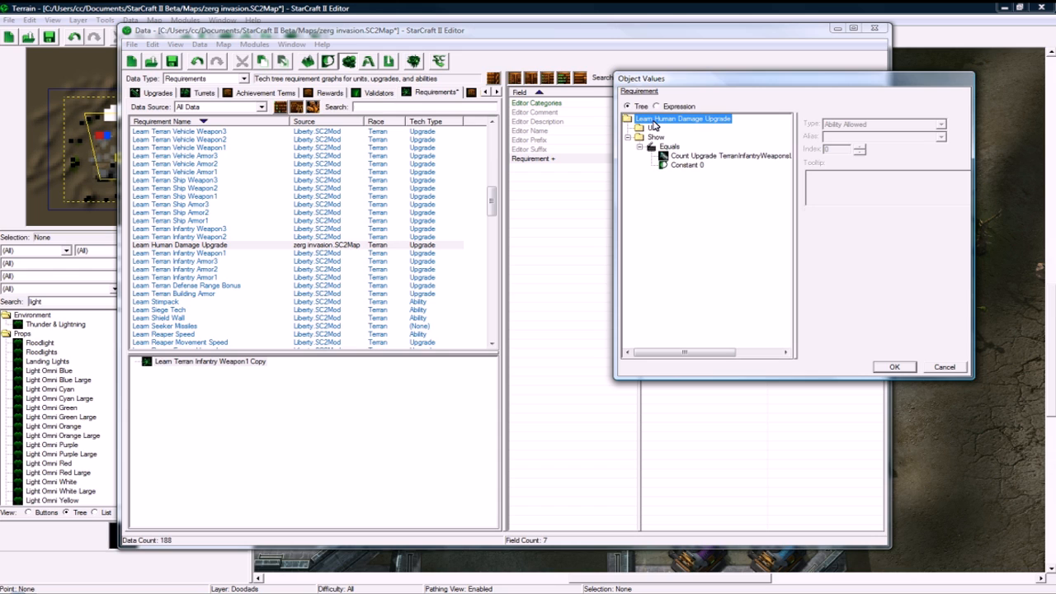
click(661, 136)
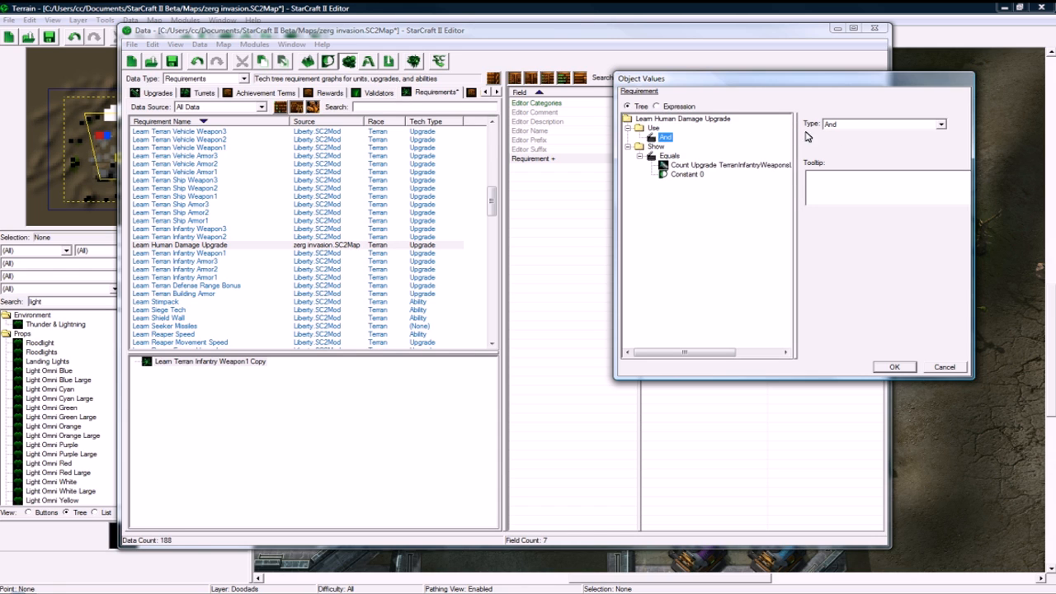
click(941, 125)
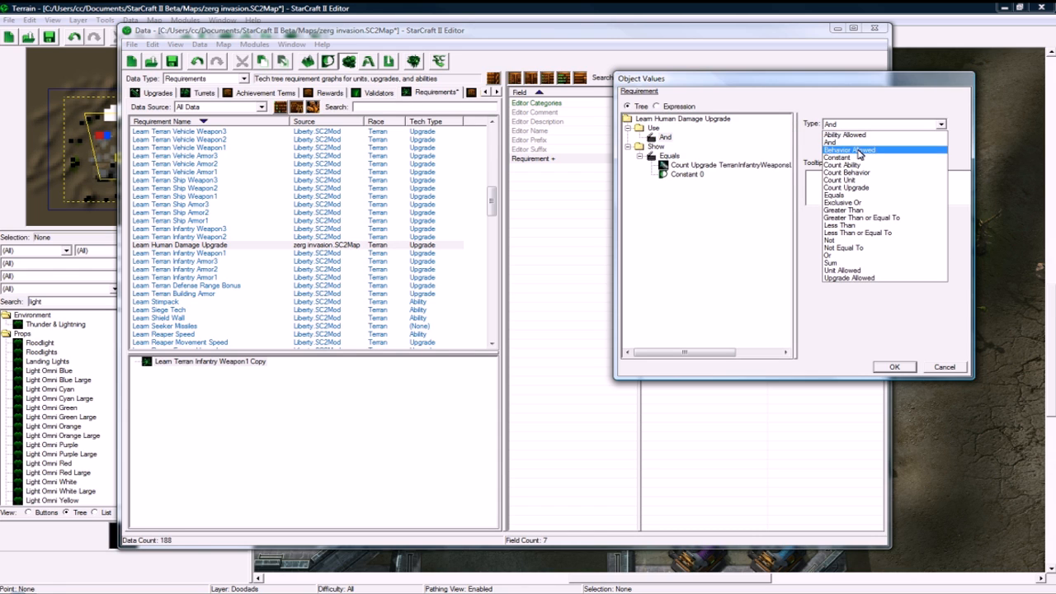
mouse_move(872, 234)
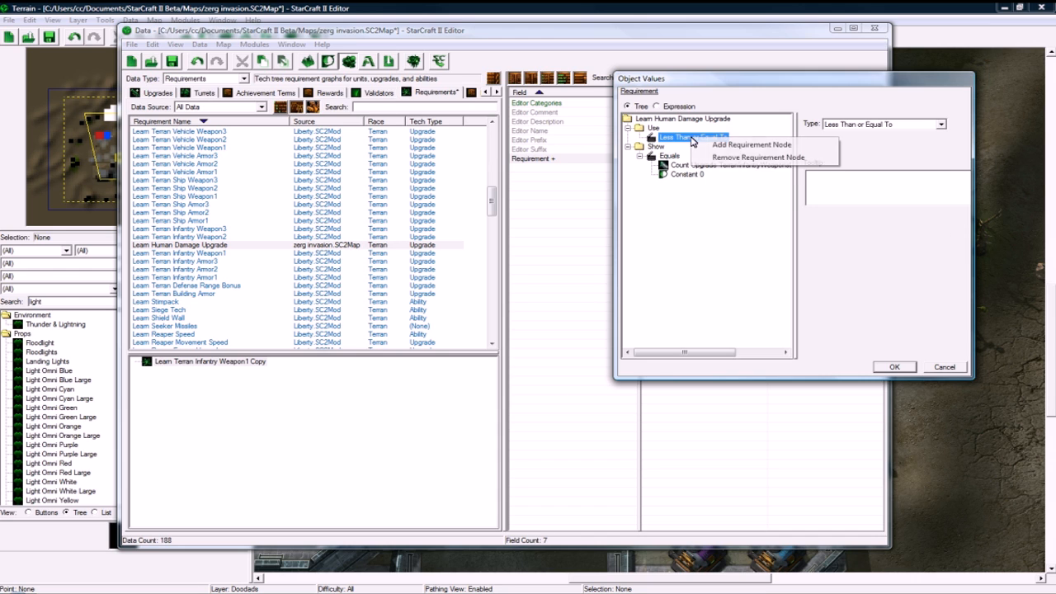
click(747, 145)
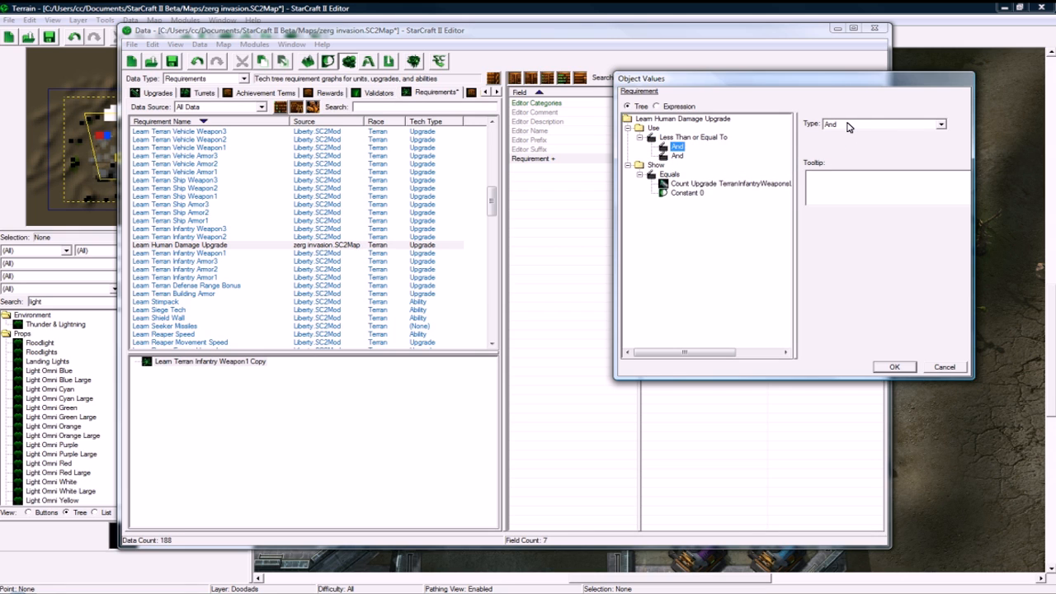
click(941, 126)
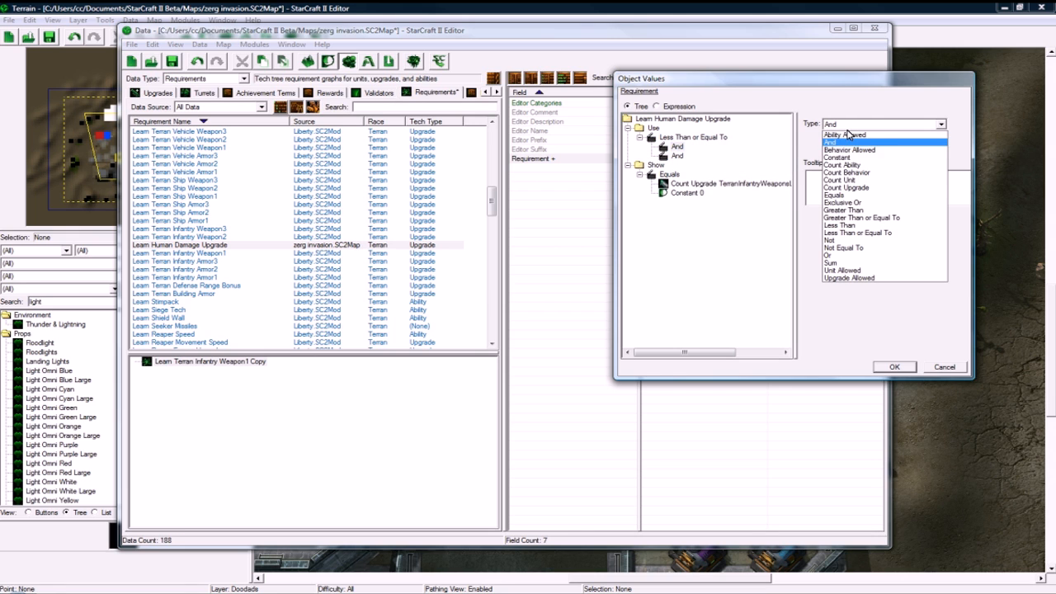
click(846, 186)
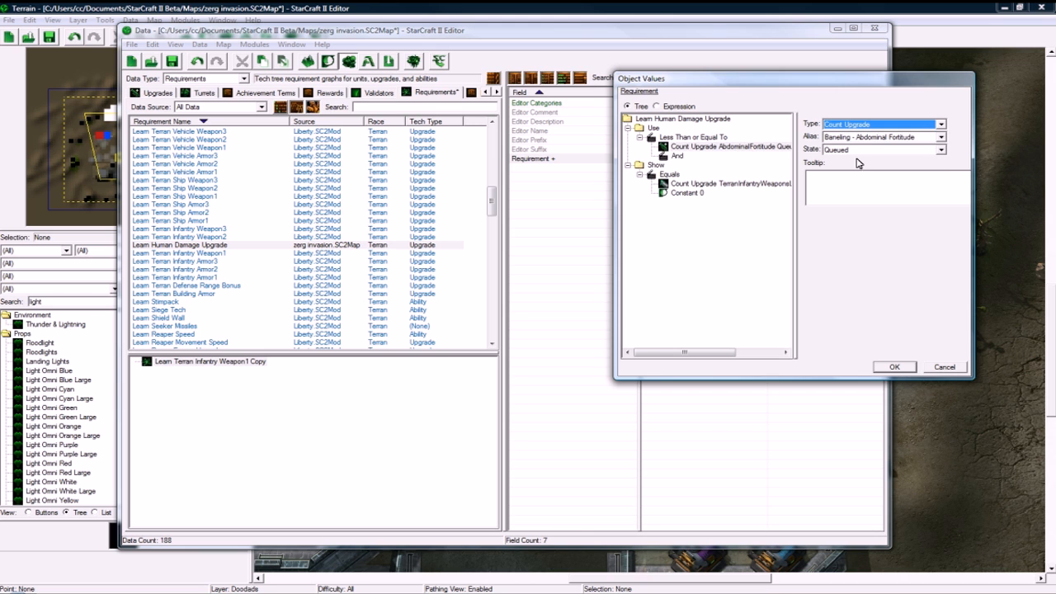
Step: Count Damage Upgrade and set the compared Show constant to 10
click(939, 137)
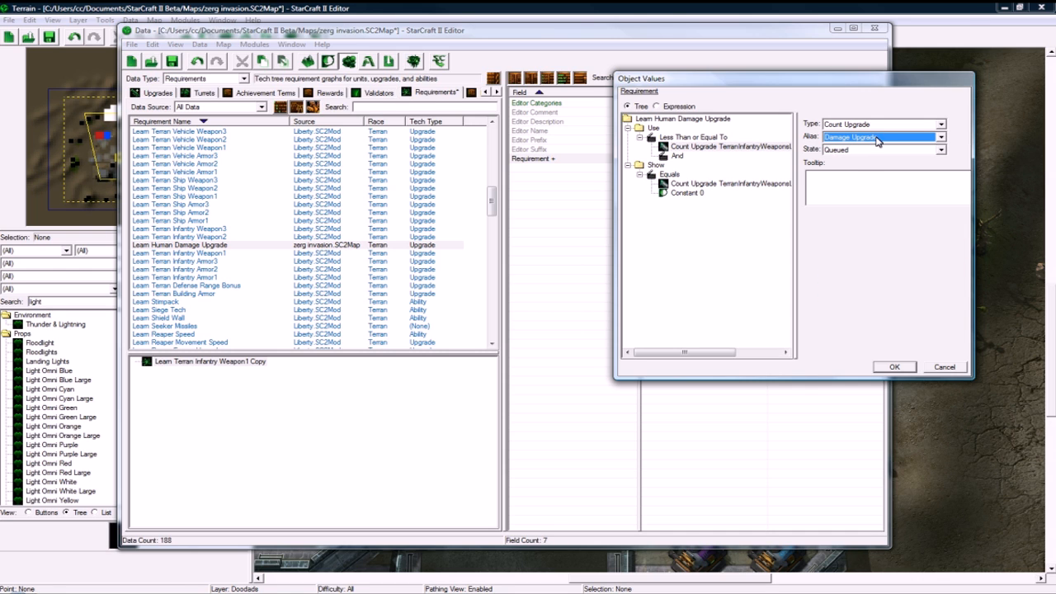
mouse_move(846, 156)
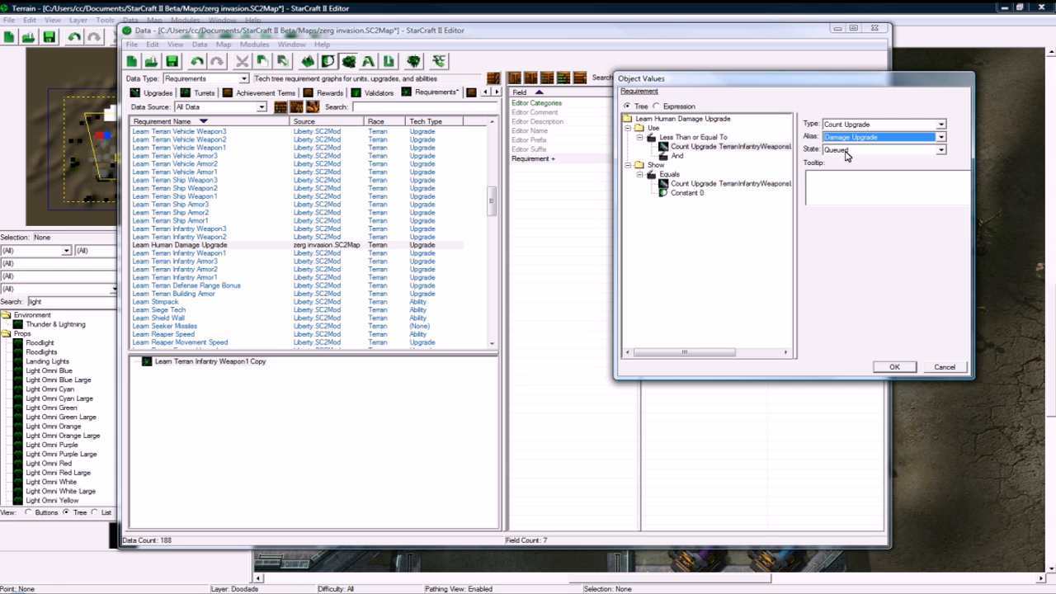
click(939, 150)
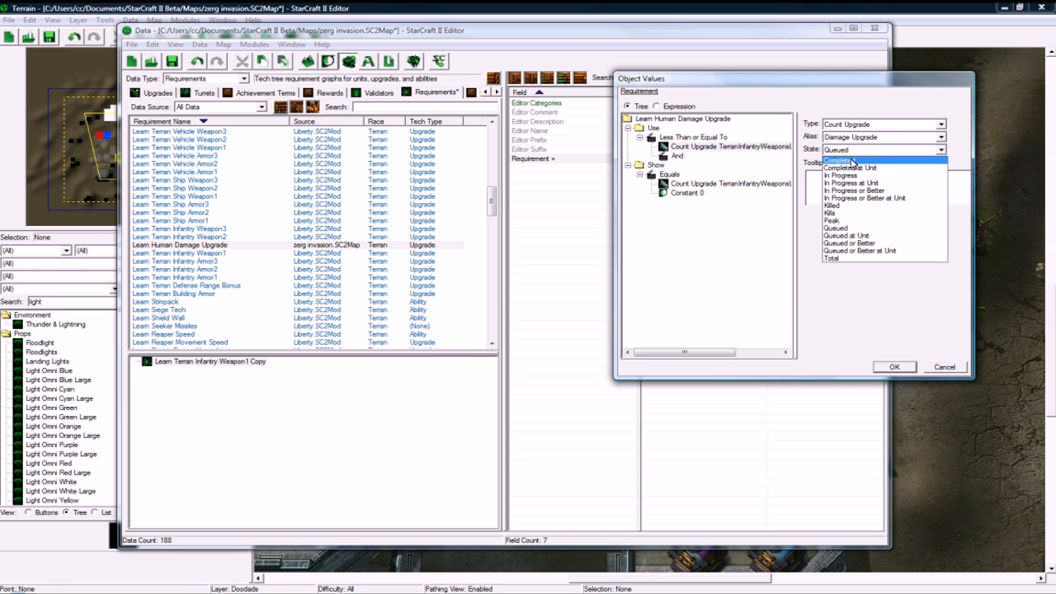
click(839, 158)
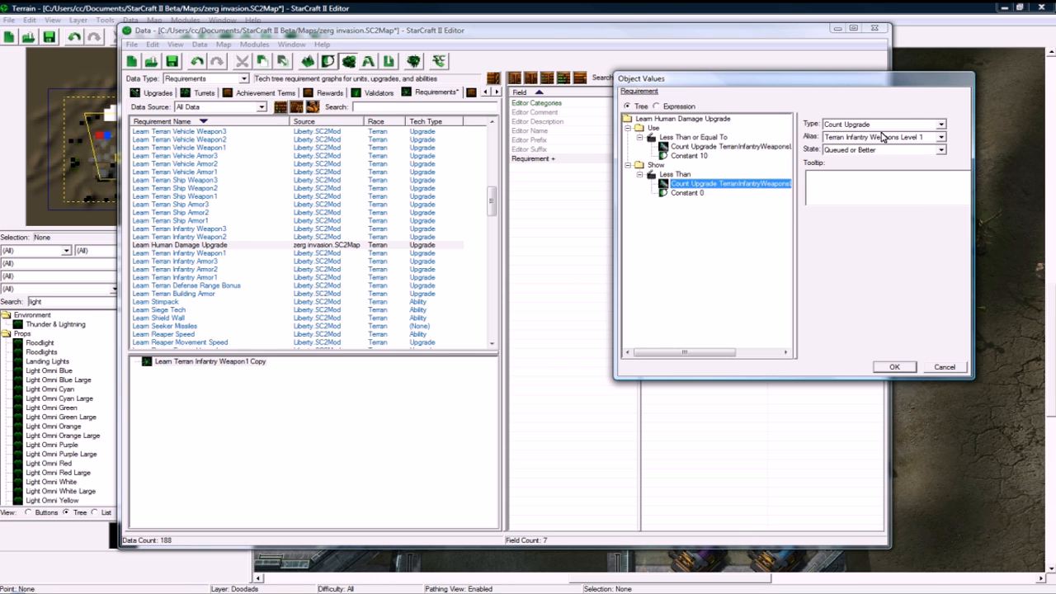
click(945, 136)
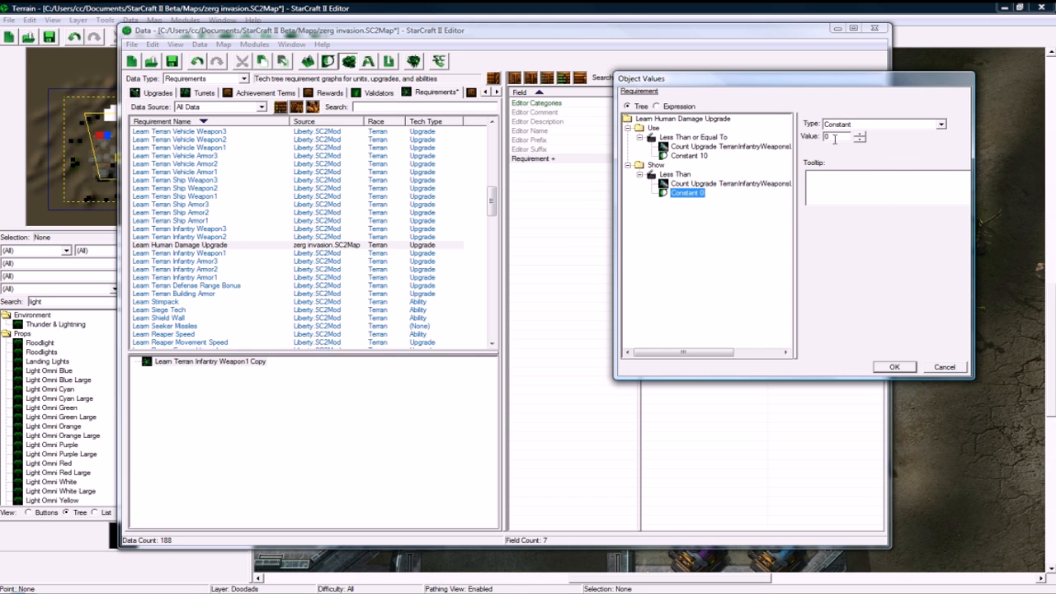
text(10)
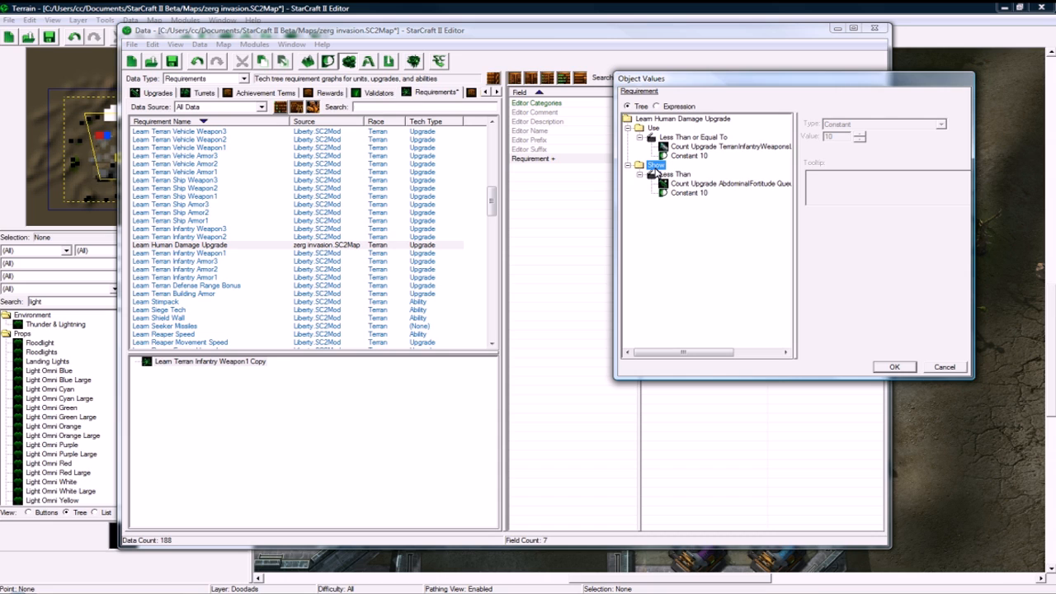
mouse_move(721, 292)
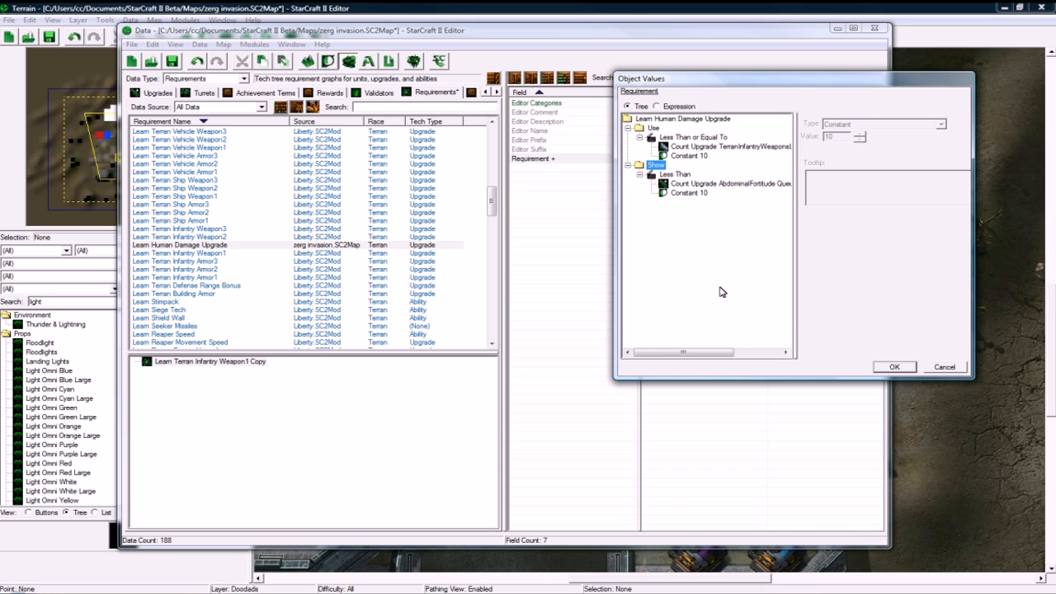
mouse_move(880, 489)
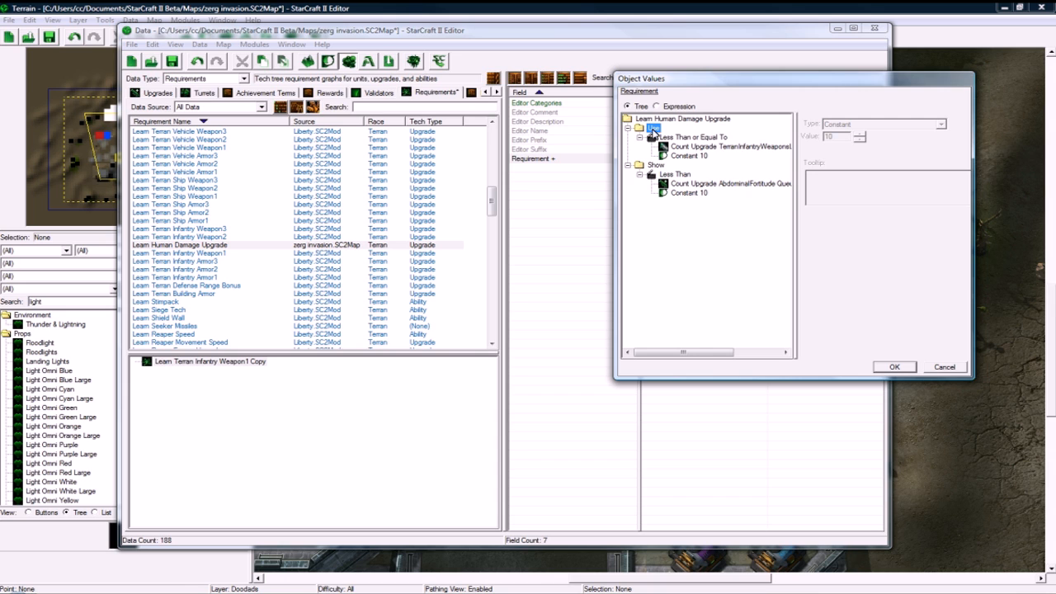
click(688, 137)
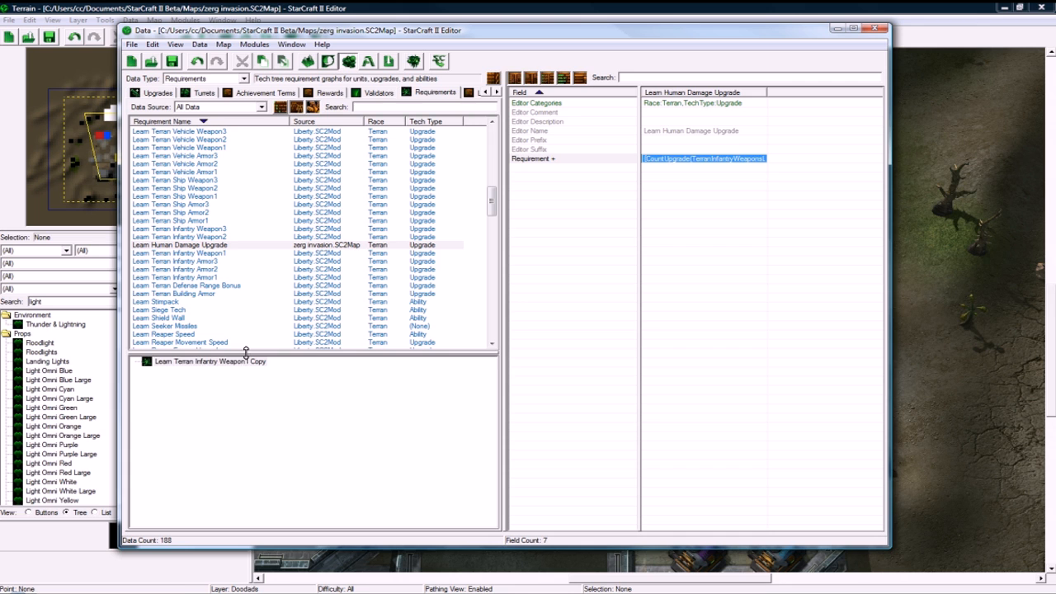
Step: Check the Damage Upgrade entry in Upgrades data, then return to Abilities data
click(179, 245)
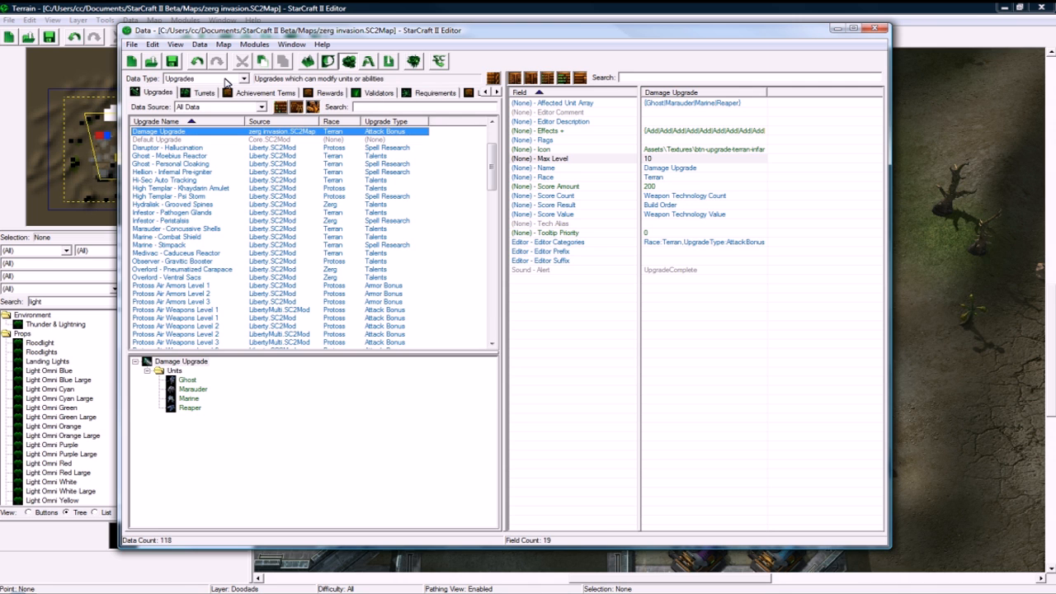
click(244, 79)
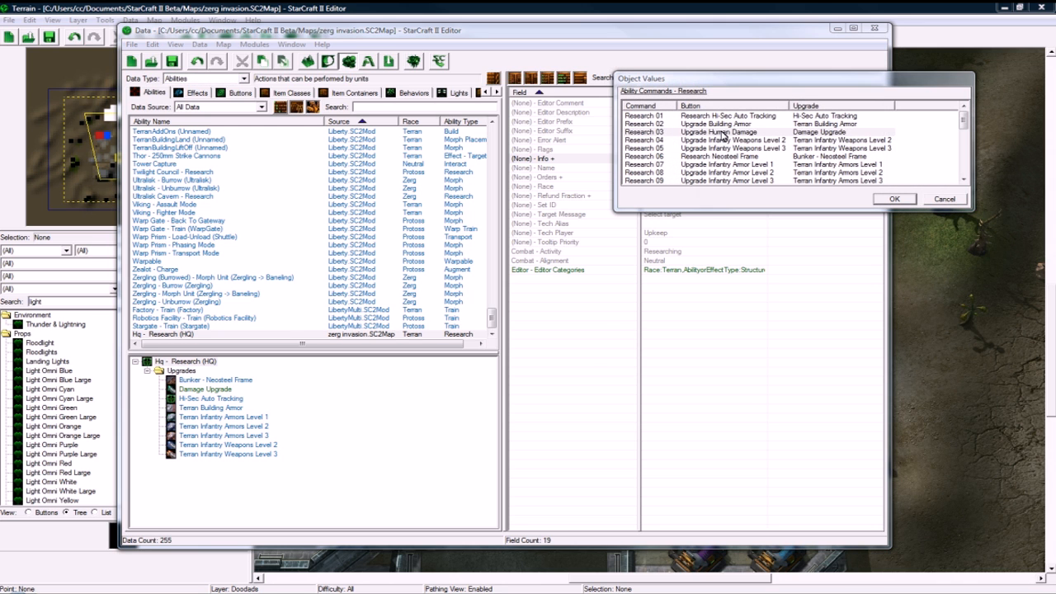
Step: Make the Research 03 command require Learn Human Damage Upgrade
double_click(718, 132)
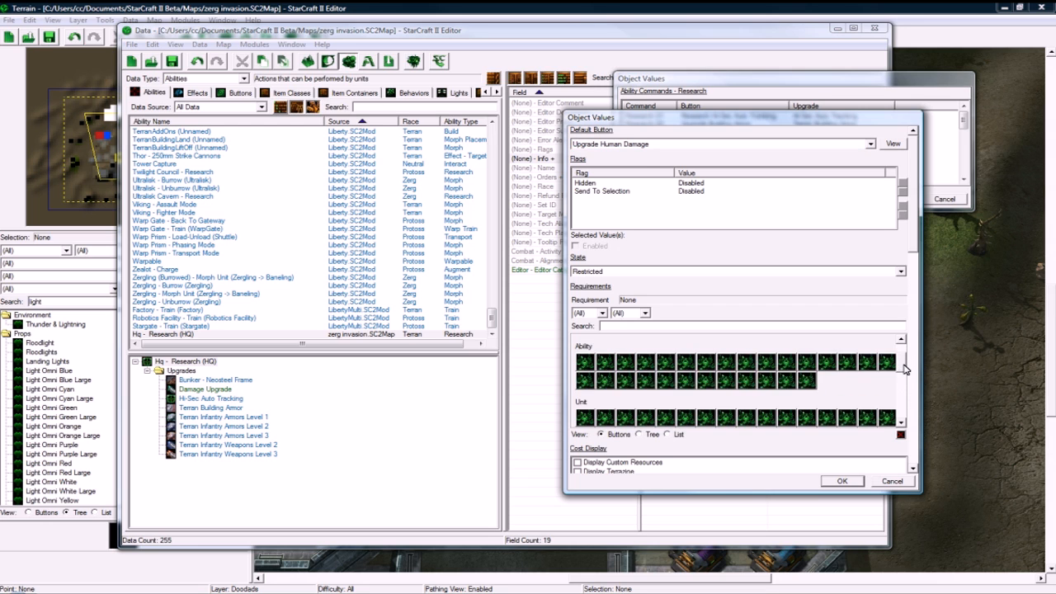
scroll(down, 3)
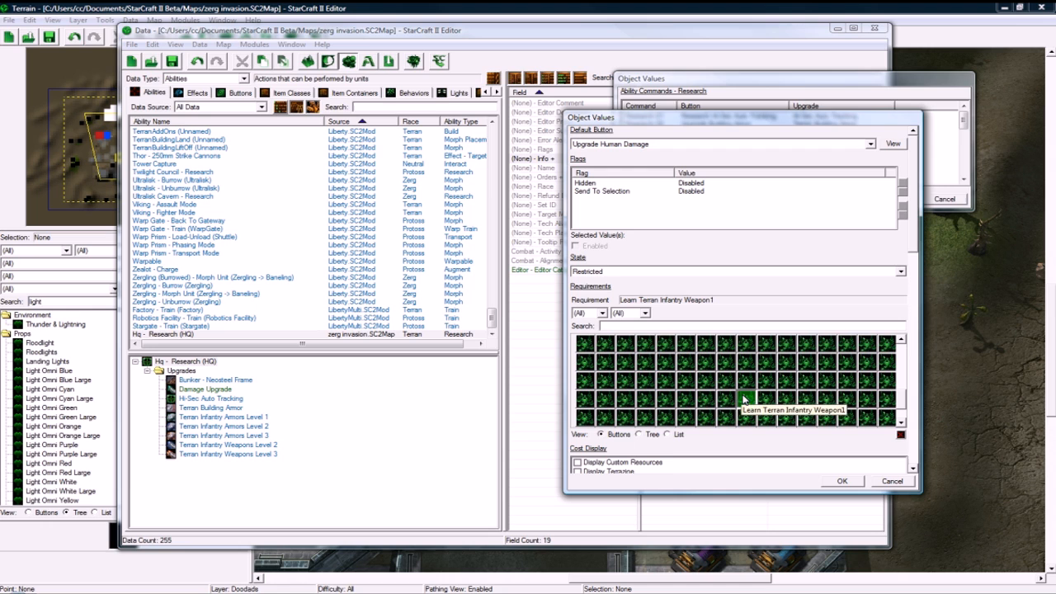
mouse_move(676, 397)
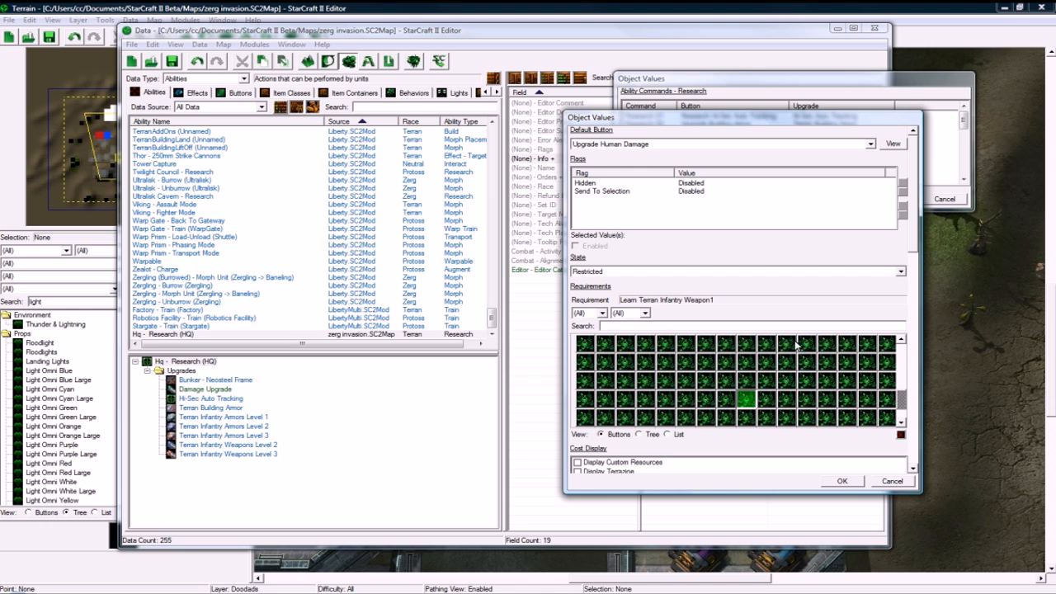
mouse_move(886, 345)
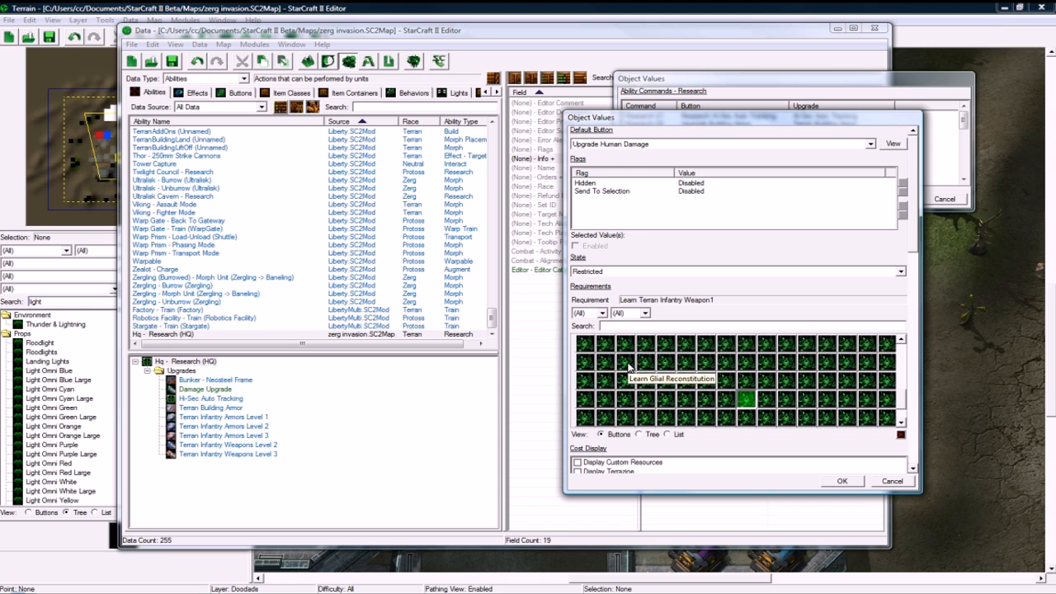
mouse_move(741, 375)
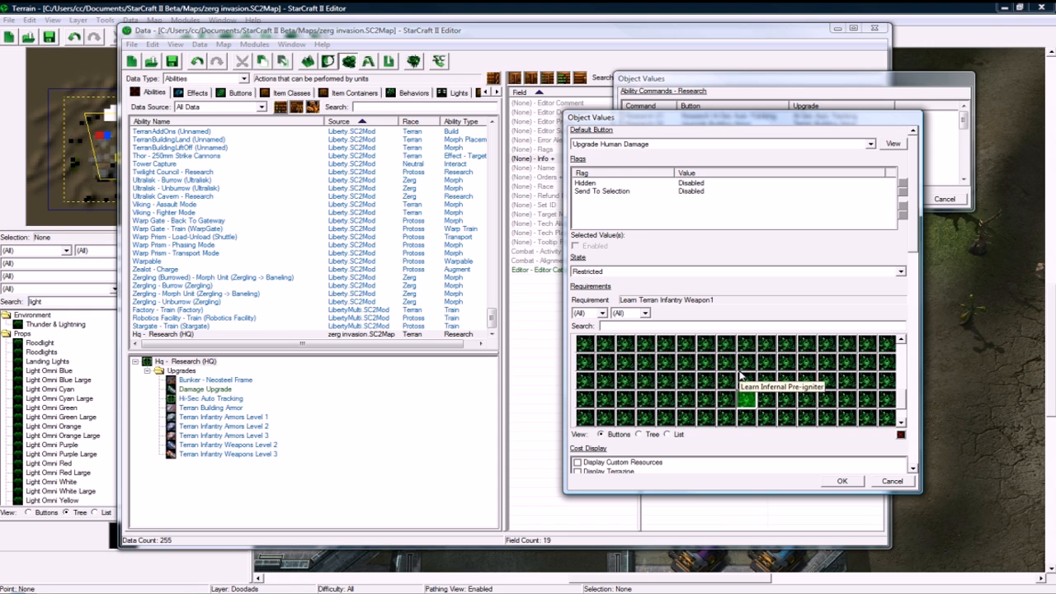
mouse_move(722, 372)
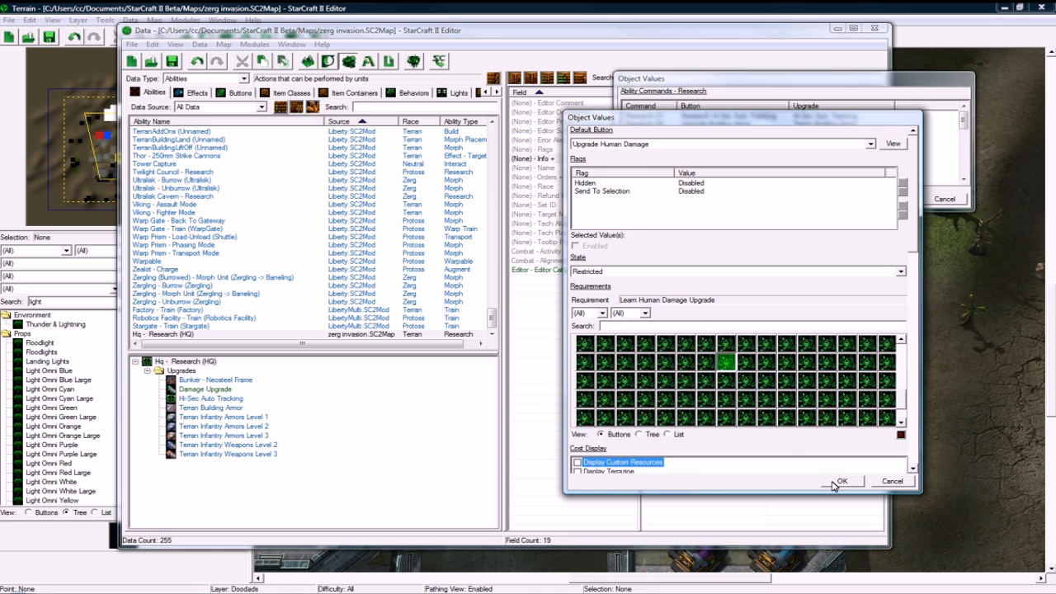
click(844, 481)
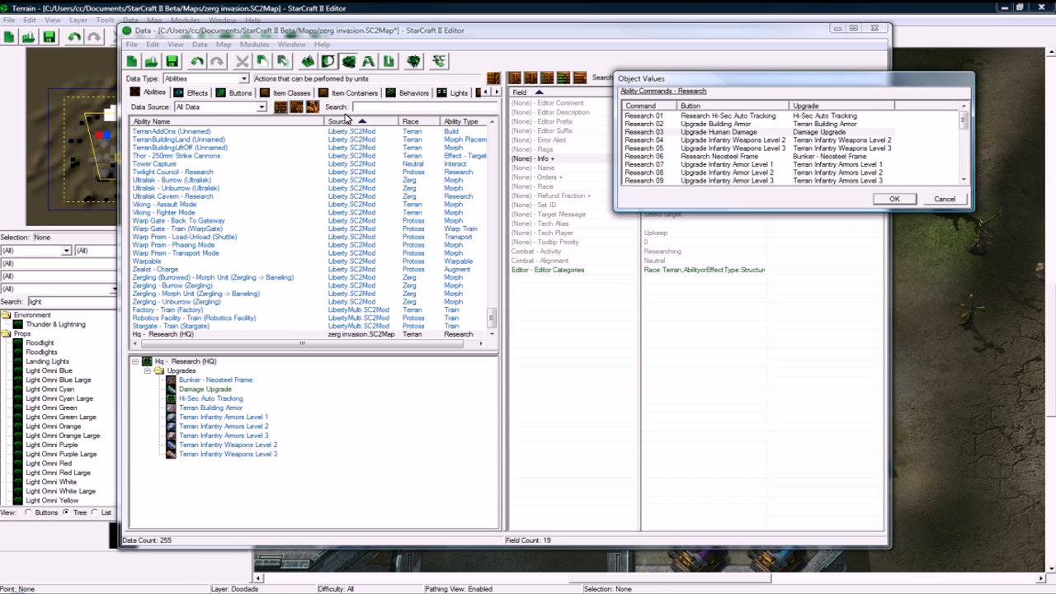
click(893, 198)
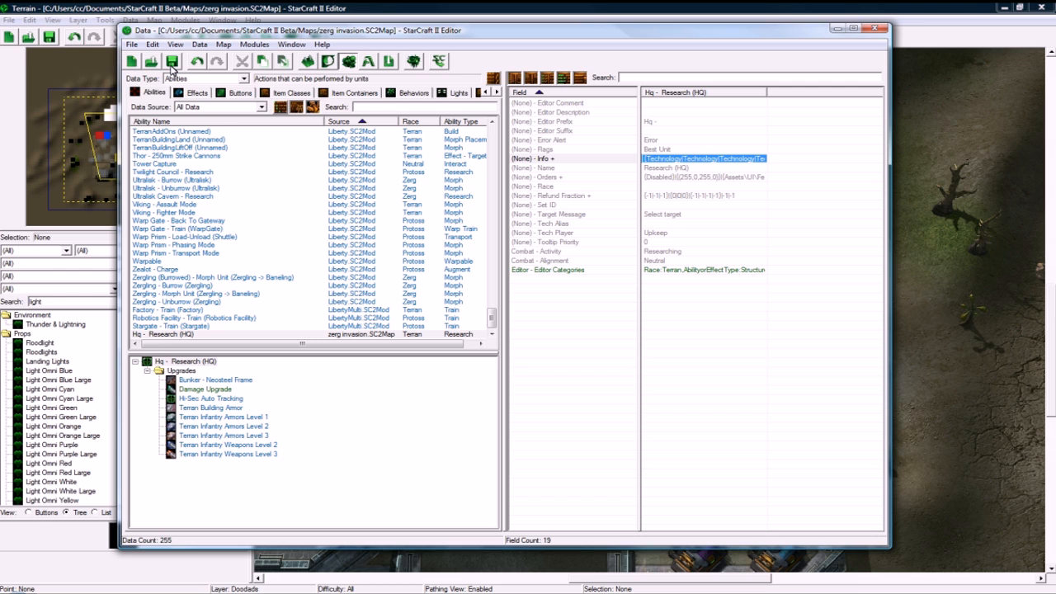
mouse_move(198, 122)
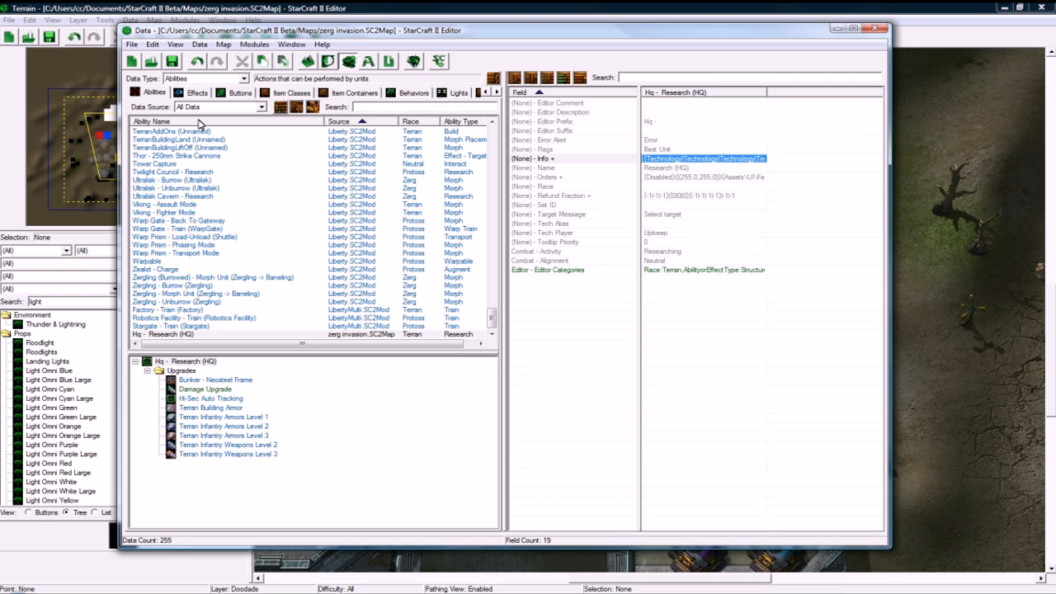
mouse_move(251, 170)
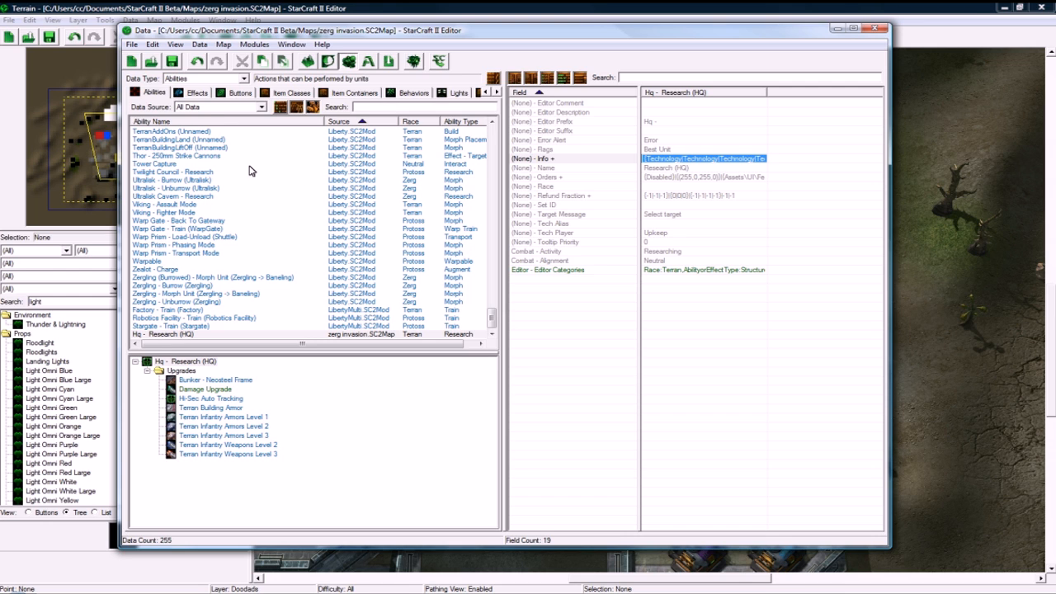
mouse_move(466, 131)
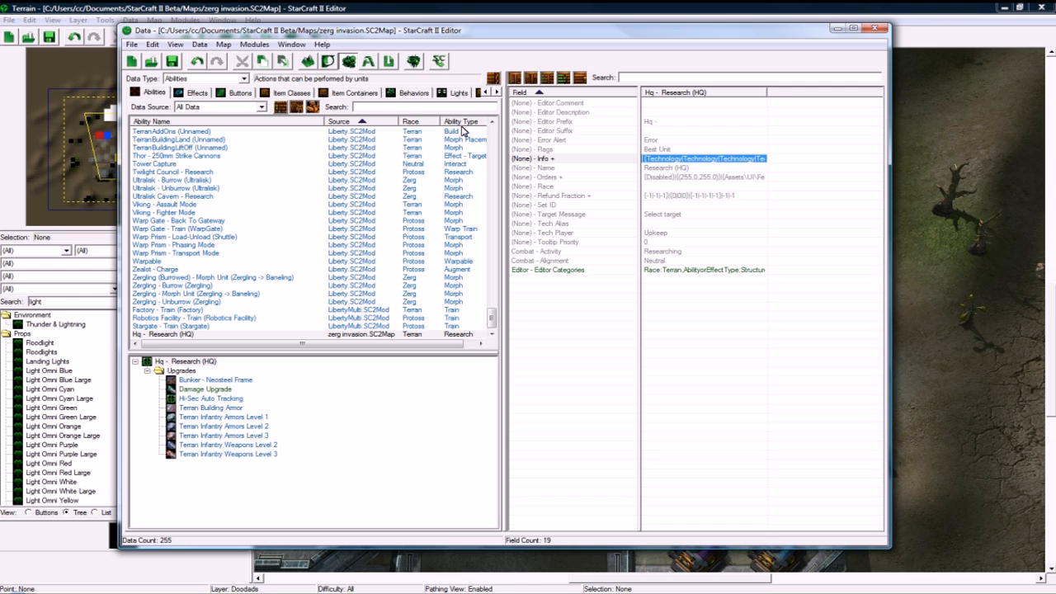
mouse_move(491, 327)
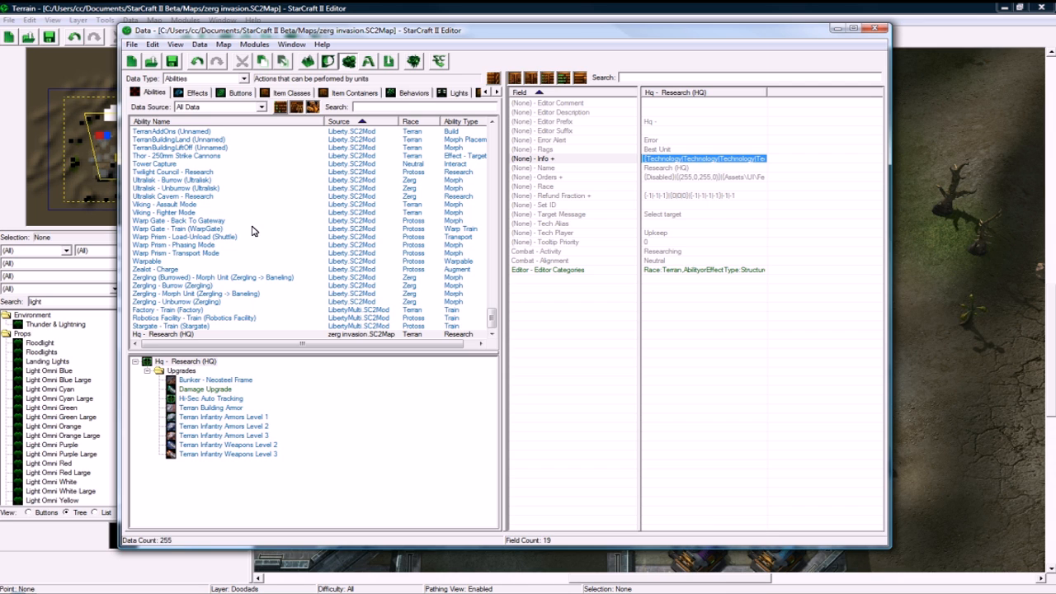
mouse_move(190, 398)
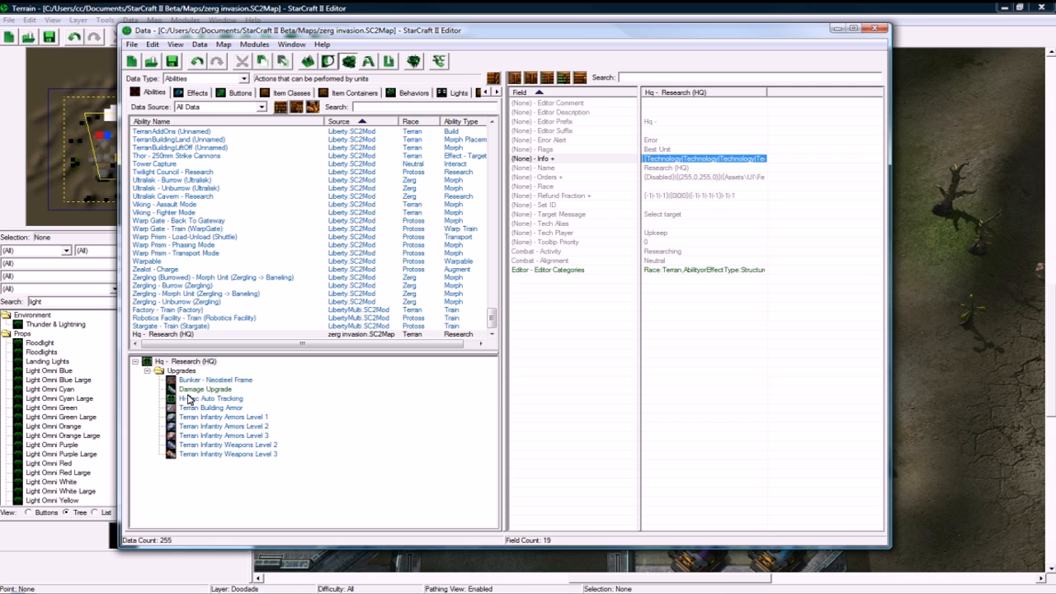
click(204, 389)
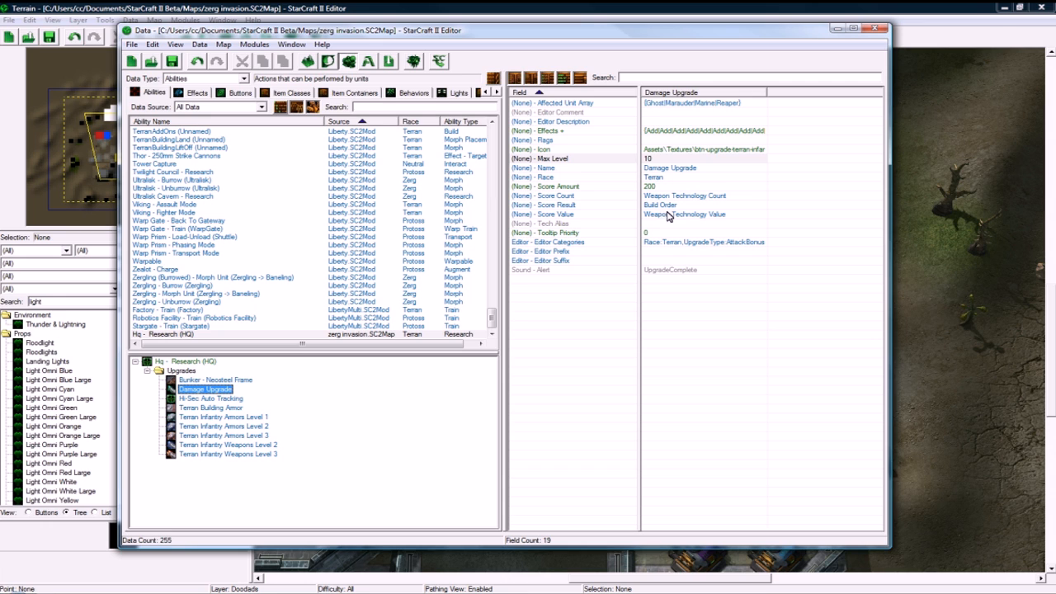
mouse_move(627, 195)
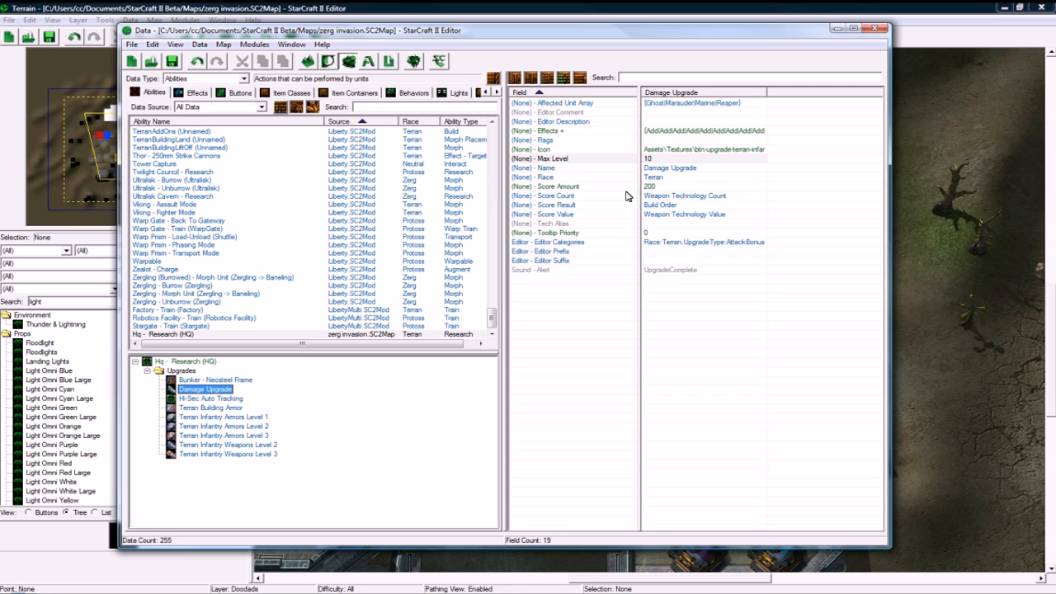
click(185, 360)
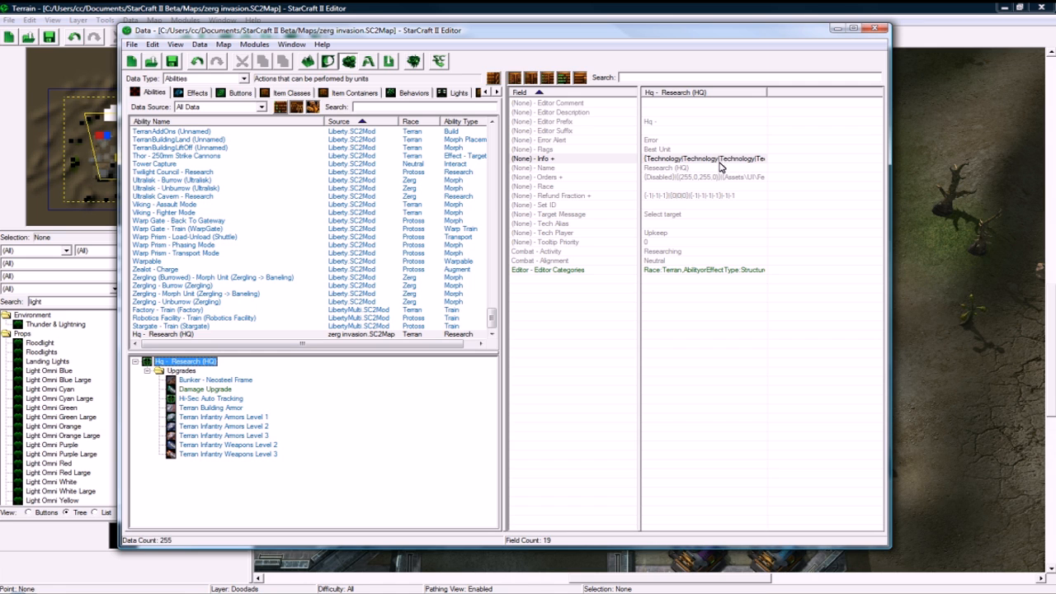
mouse_move(165, 110)
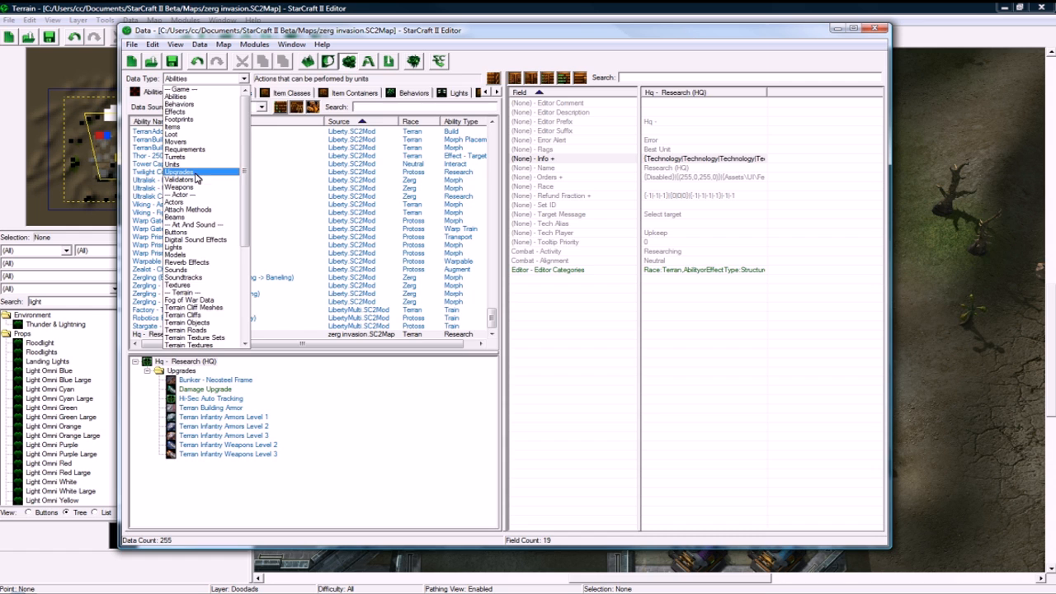
Step: Add Hq - Research (HQ) as the HQ unit's fourth ability, after Build in Progress
click(213, 78)
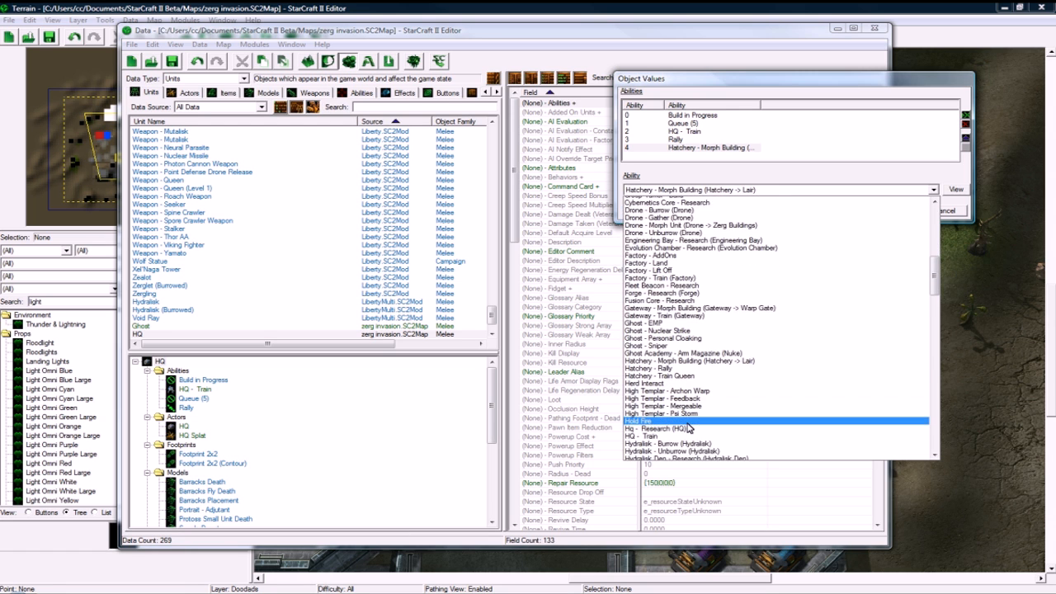
click(664, 428)
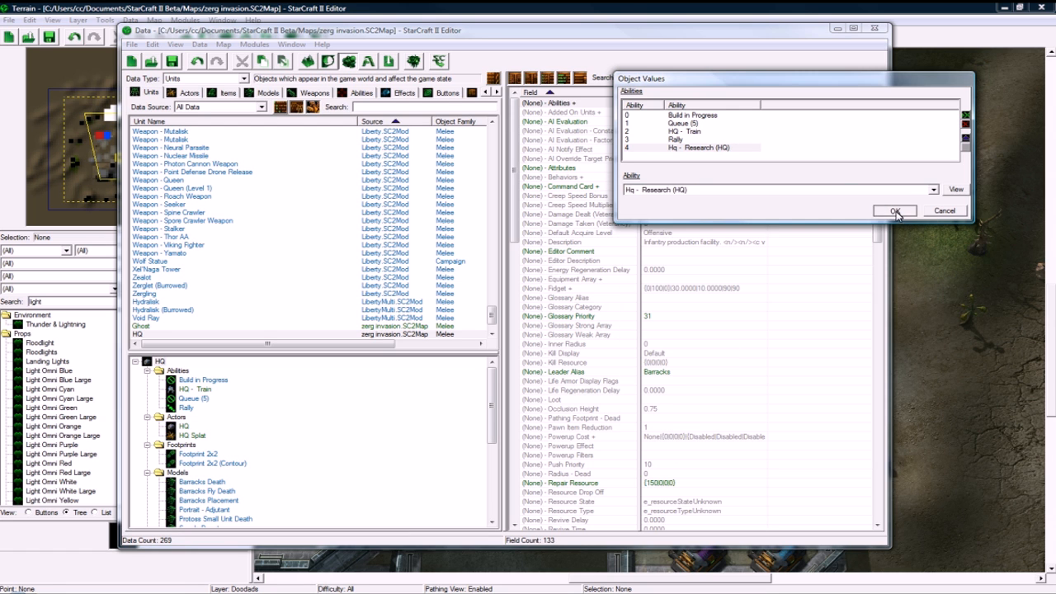
click(895, 210)
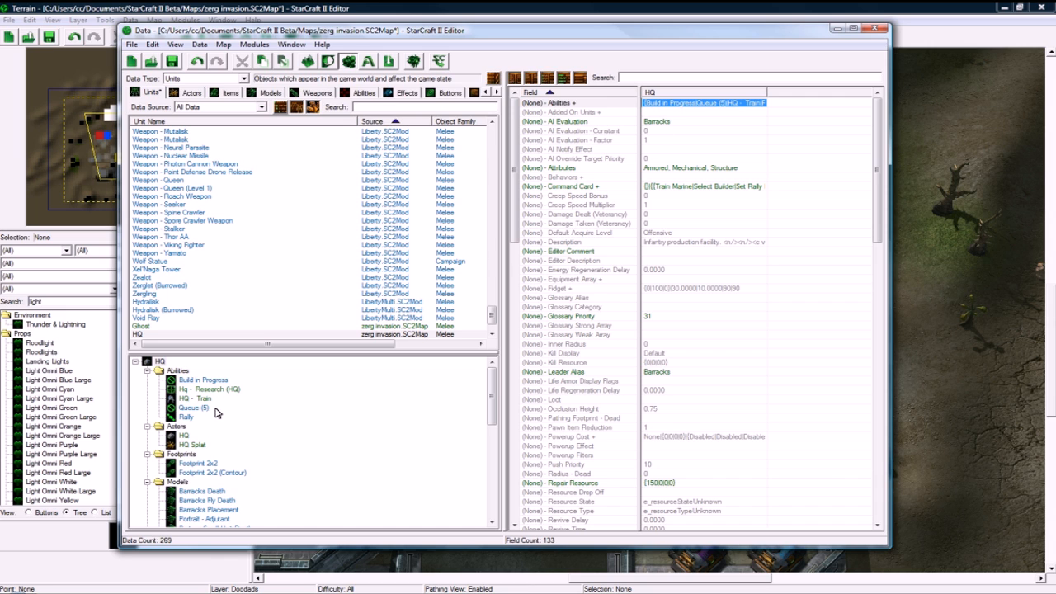
mouse_move(676, 191)
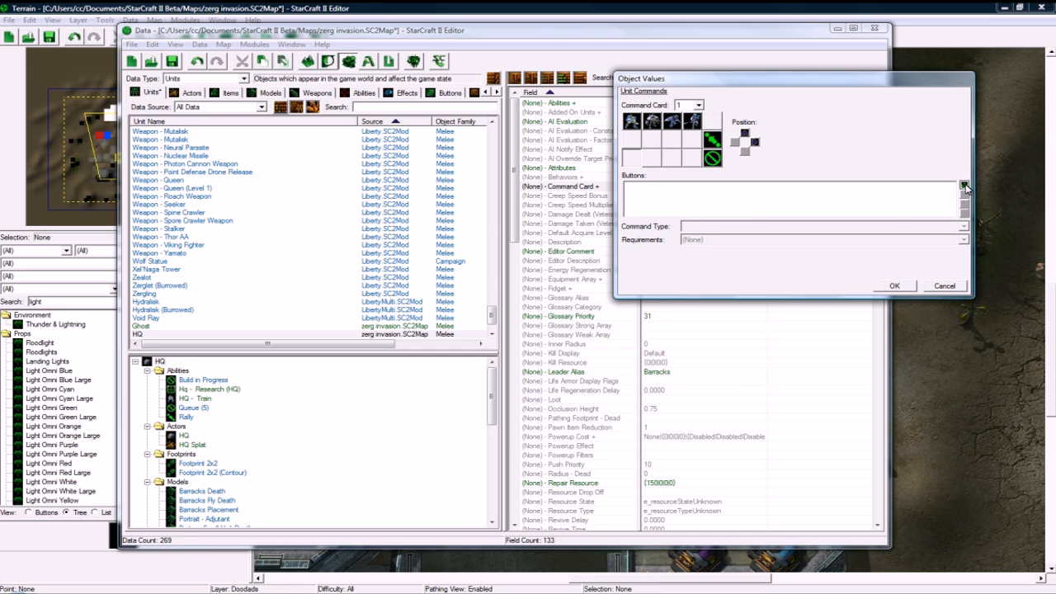
Step: Add an HQ command card button for Hq - Research (HQ)'s Upgrade Human Damage command
click(966, 182)
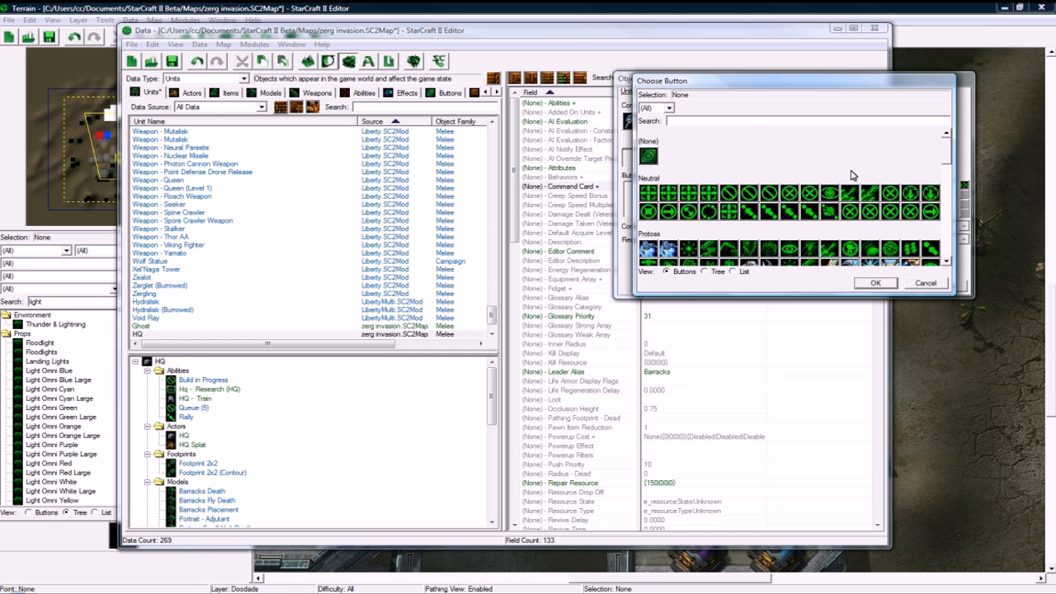
scroll(down, 3)
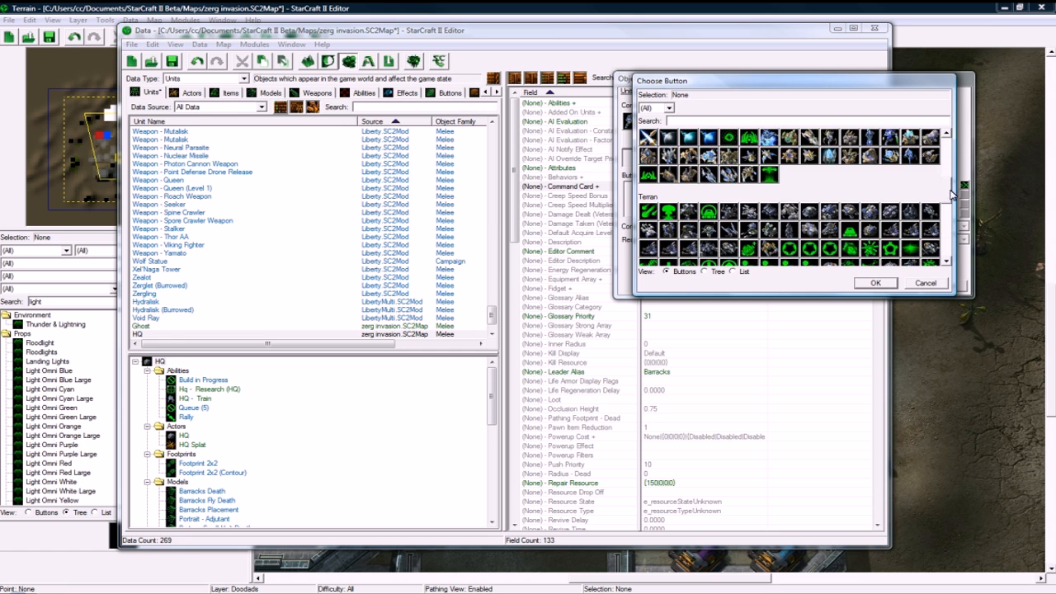
scroll(down, 3)
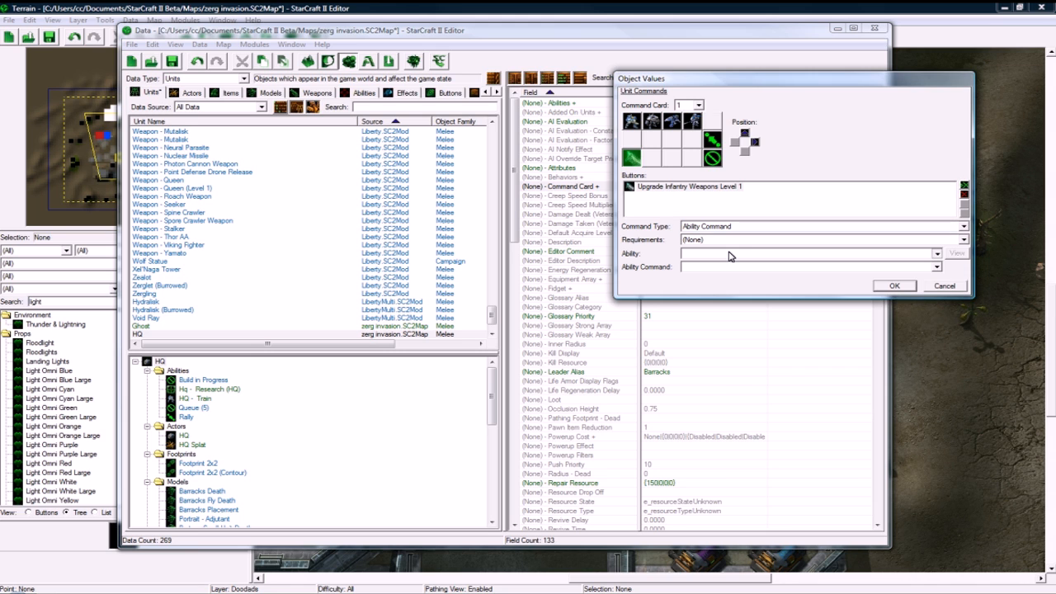
click(957, 266)
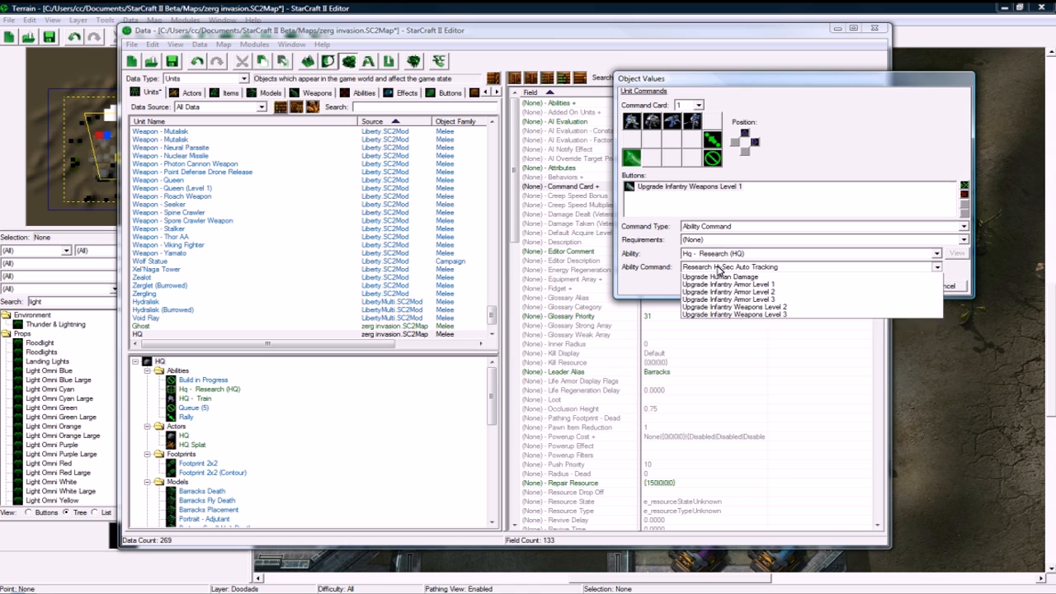
click(708, 277)
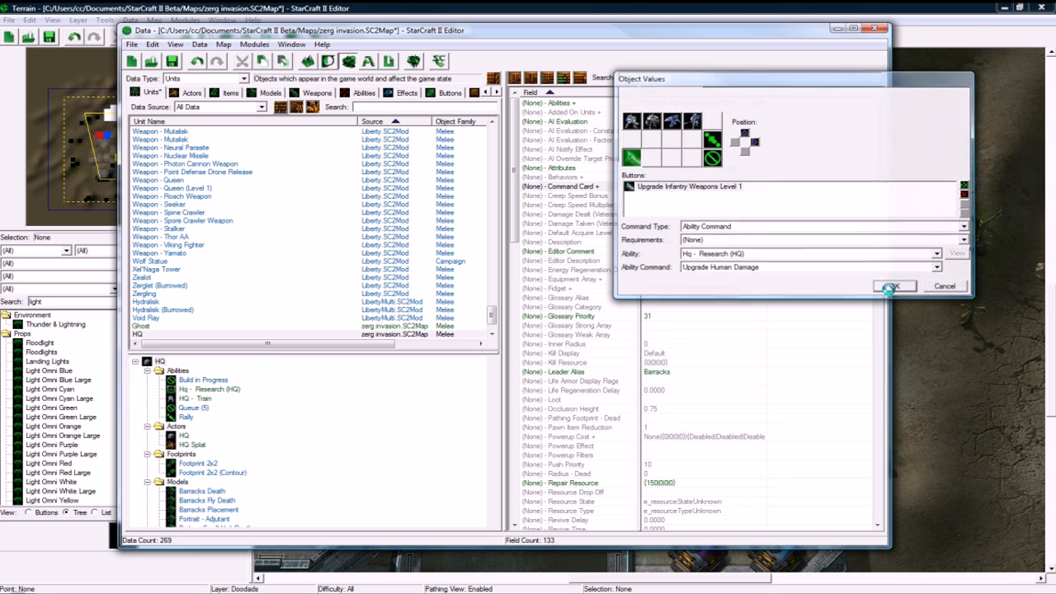
click(893, 286)
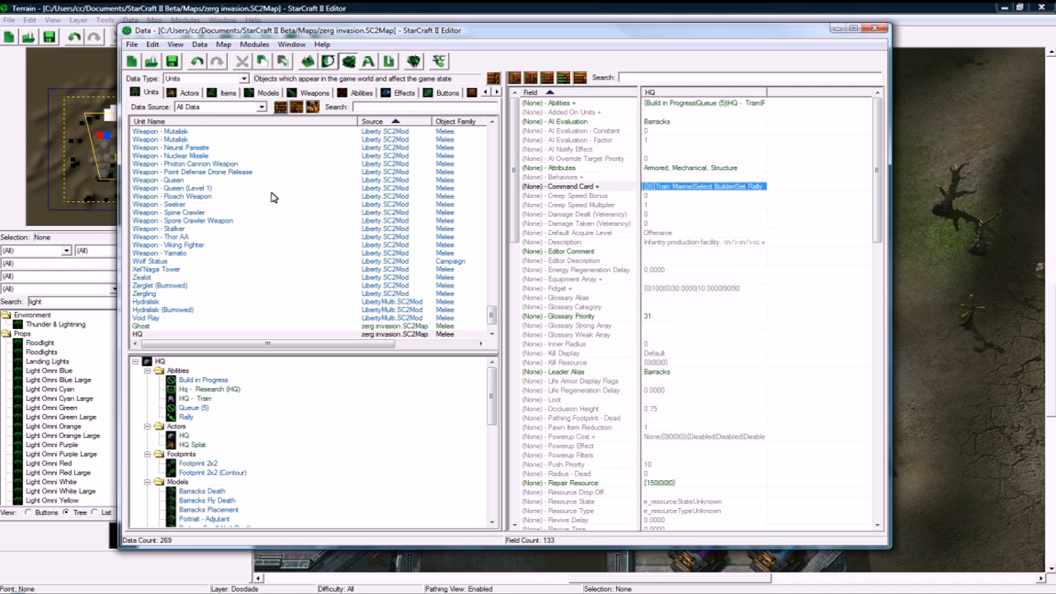
Step: Close the Data editor window to return to the terrain view of the HQ base
click(874, 27)
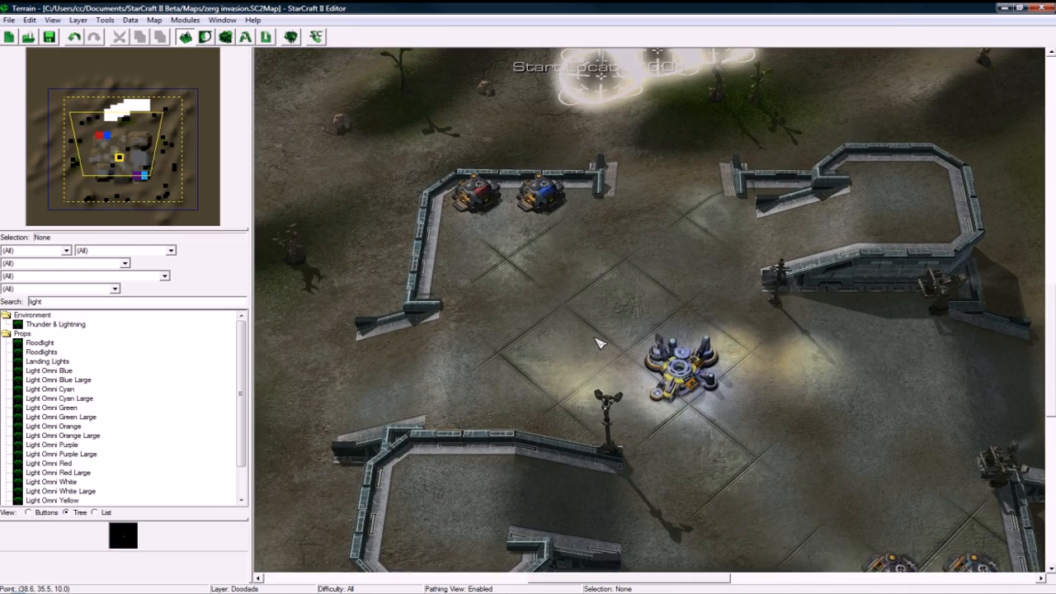